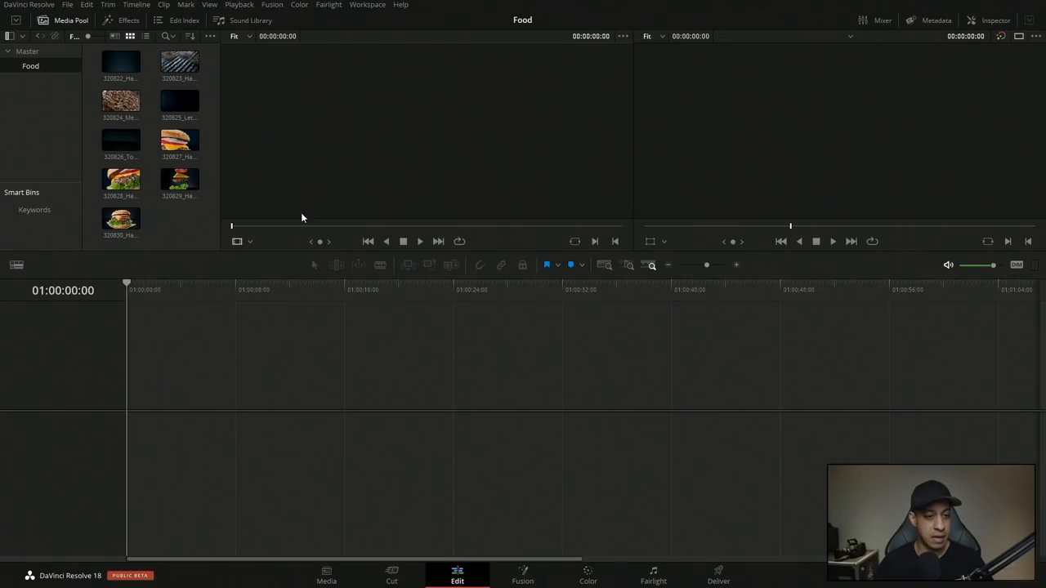
mouse_move(524, 374)
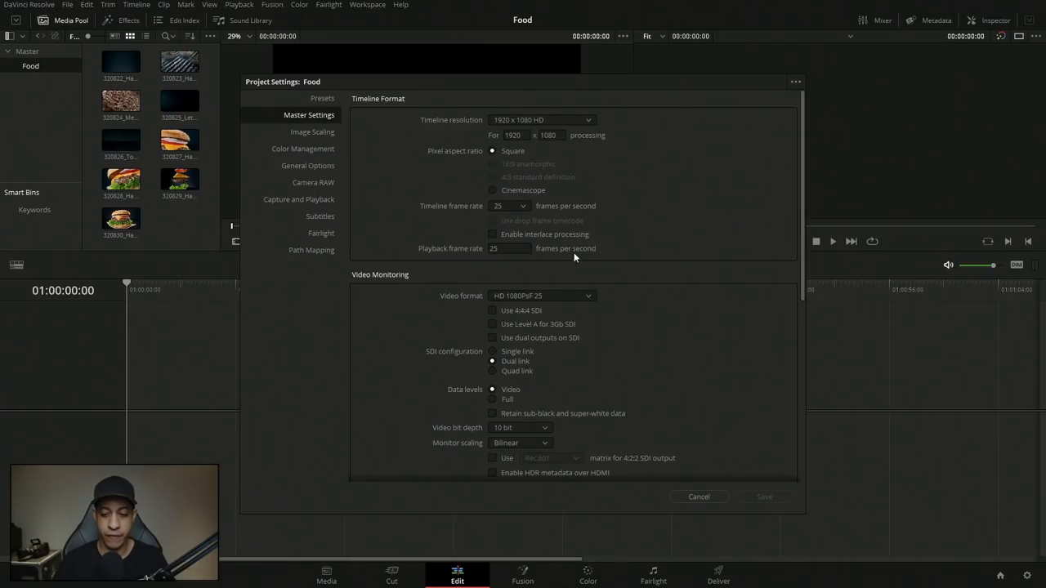
Step: Leave Project Settings and show the hamburger clip's metadata (ProRes 422 HQ, 3840x2160, 25 fps)
left_click(699, 497)
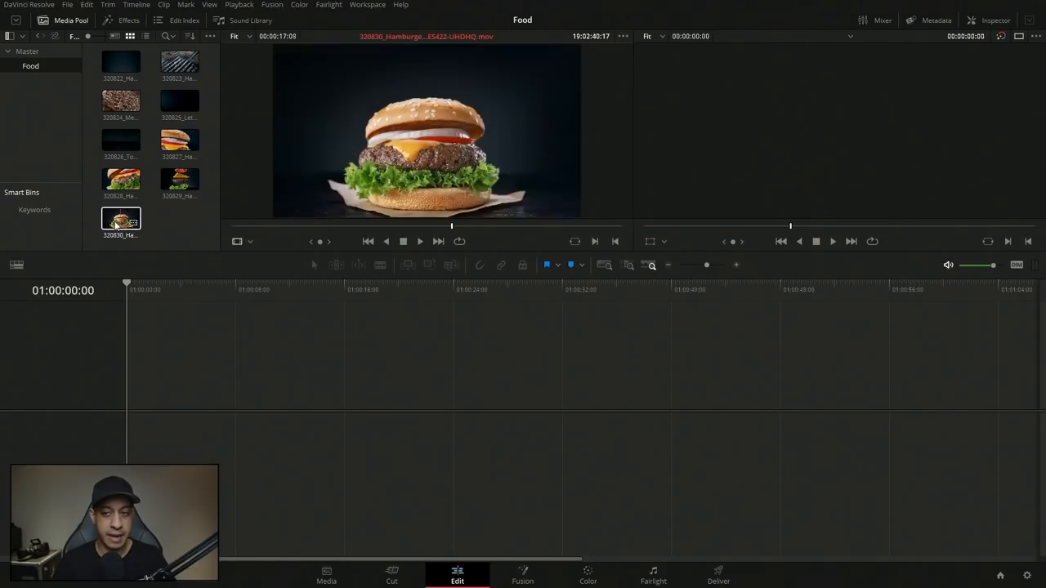
left_click(936, 20)
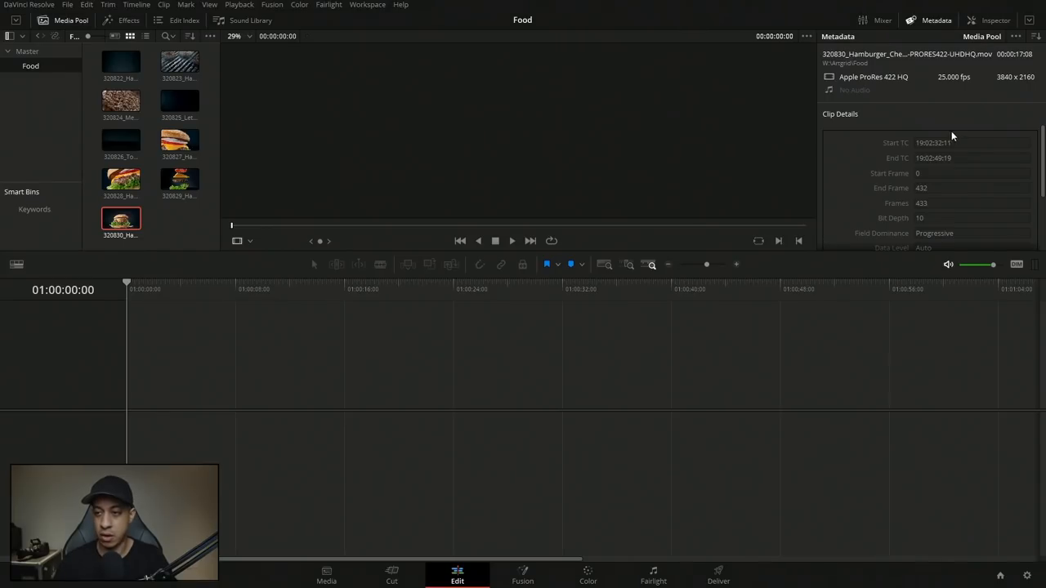
mouse_move(1003, 91)
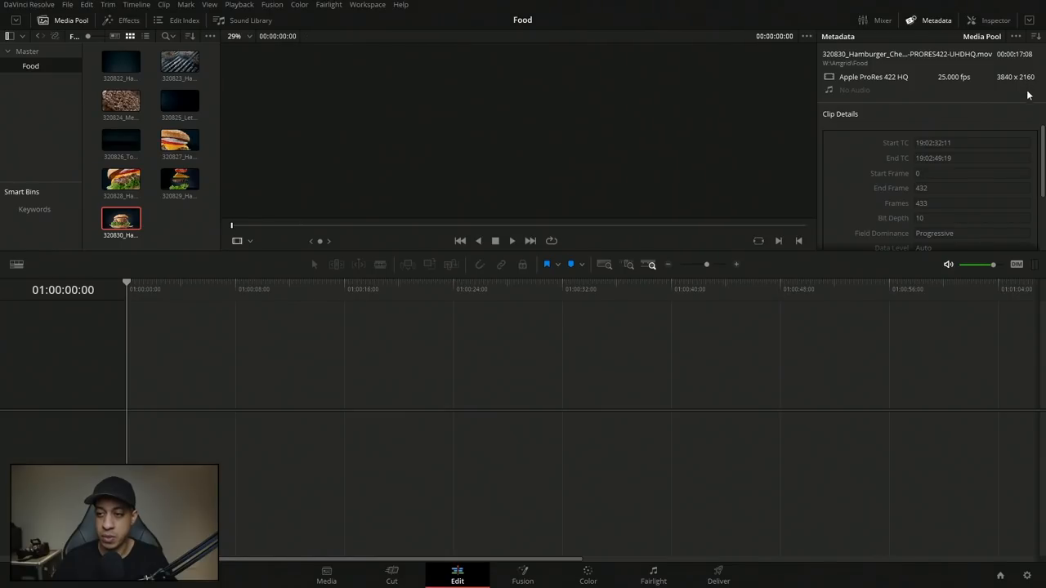
mouse_move(196, 239)
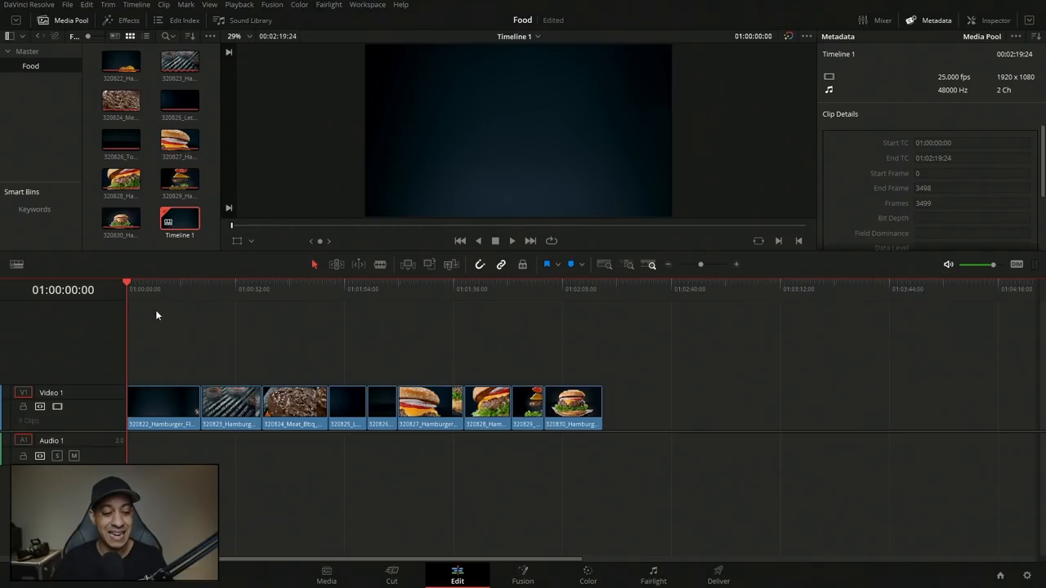
left_click(164, 409)
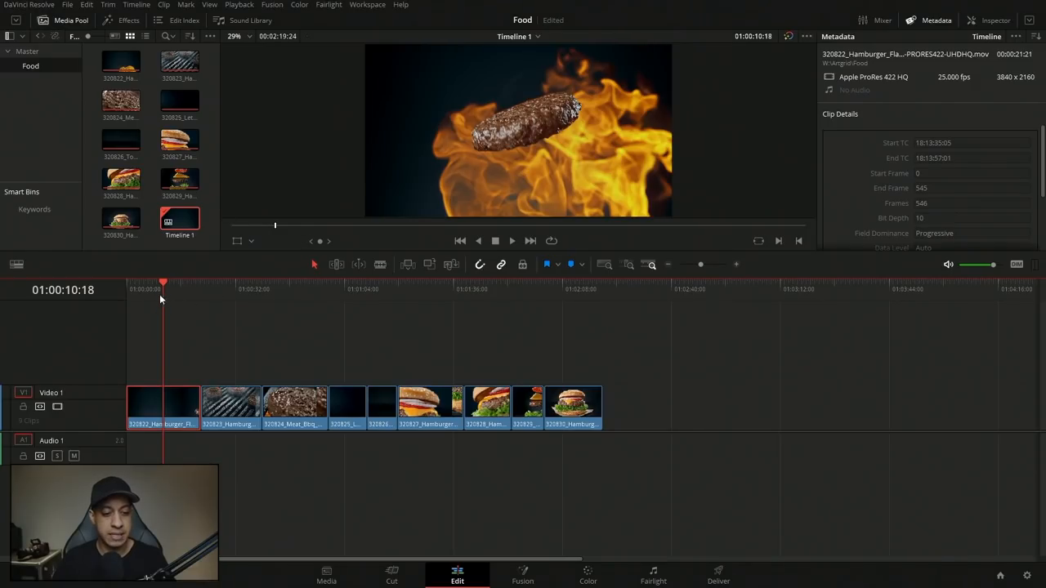
left_click(438, 281)
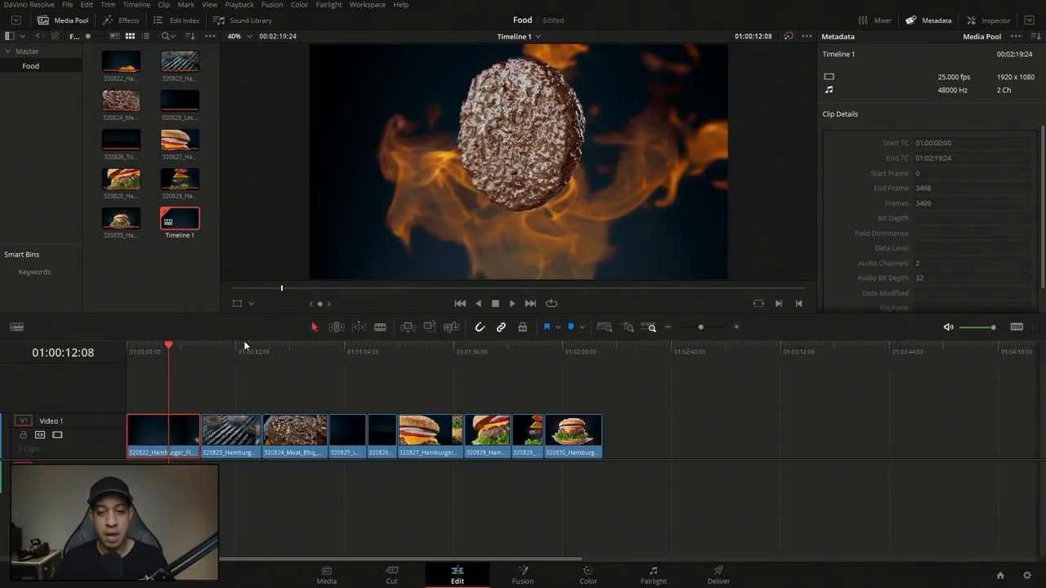
mouse_move(445, 365)
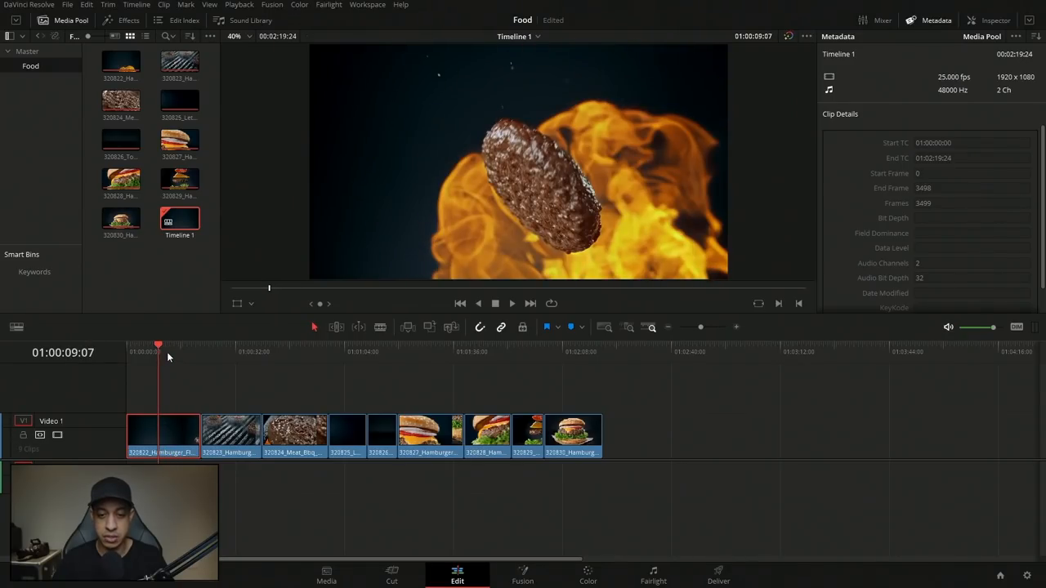
mouse_move(775, 297)
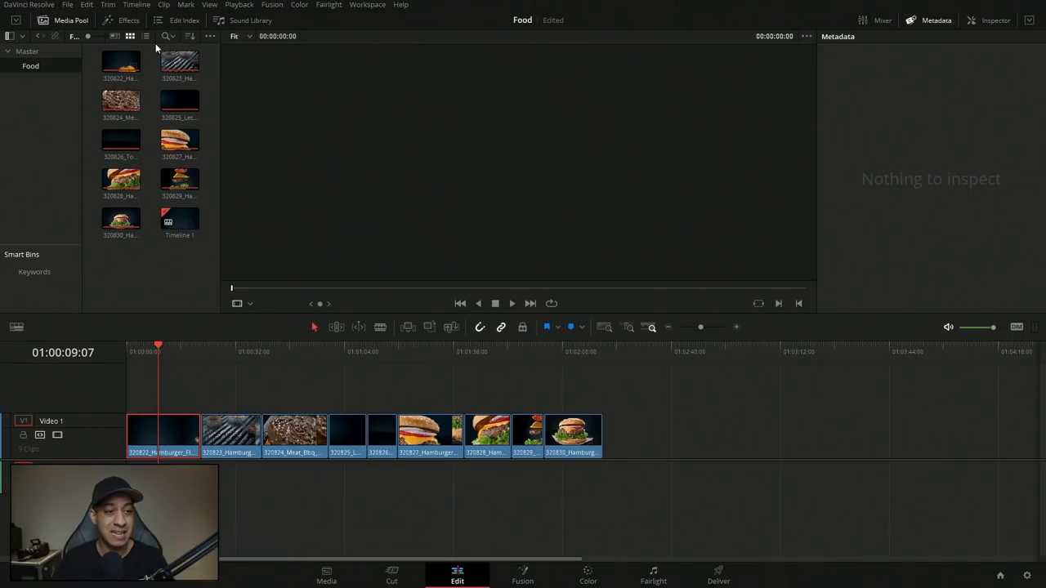
Step: Start a new timeline named matte that does not use the project settings
left_click(144, 433)
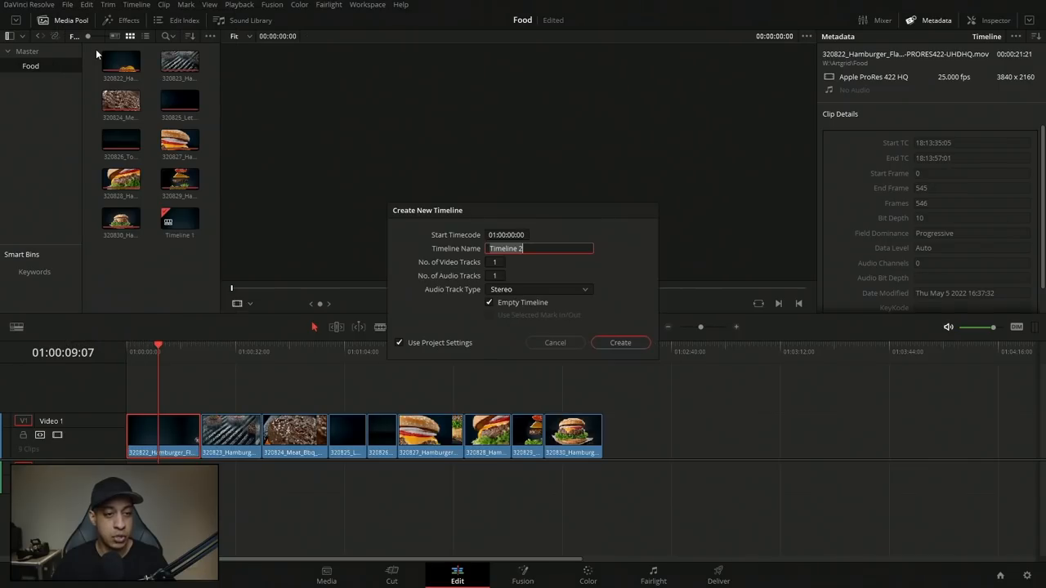
mouse_move(559, 226)
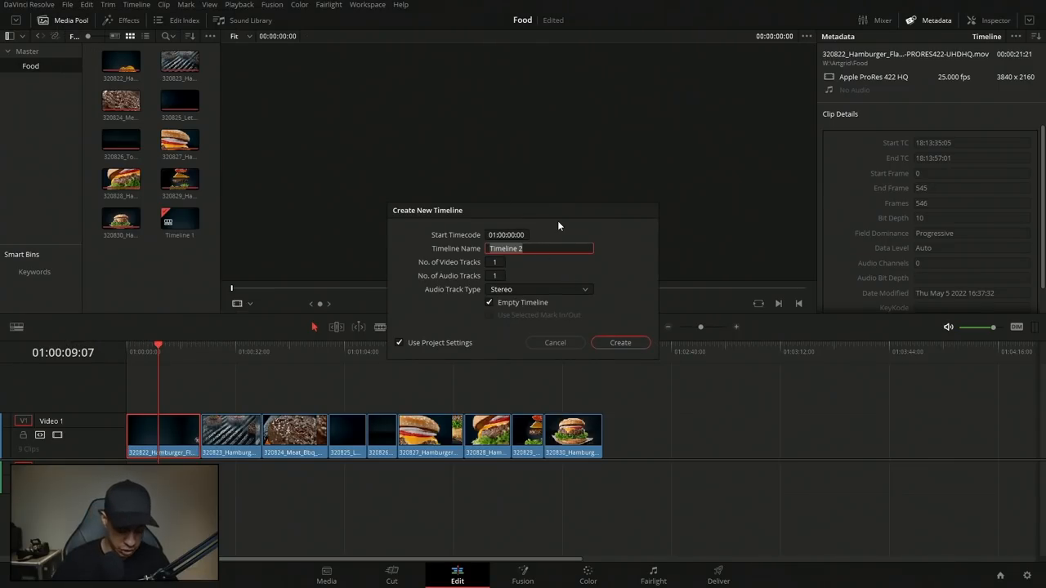
type("matte")
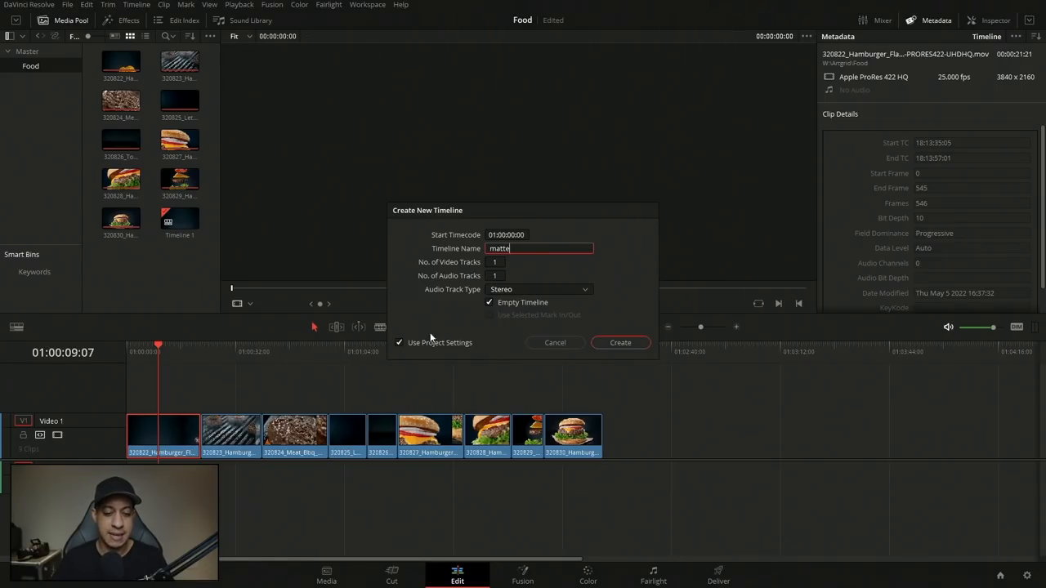
left_click(398, 343)
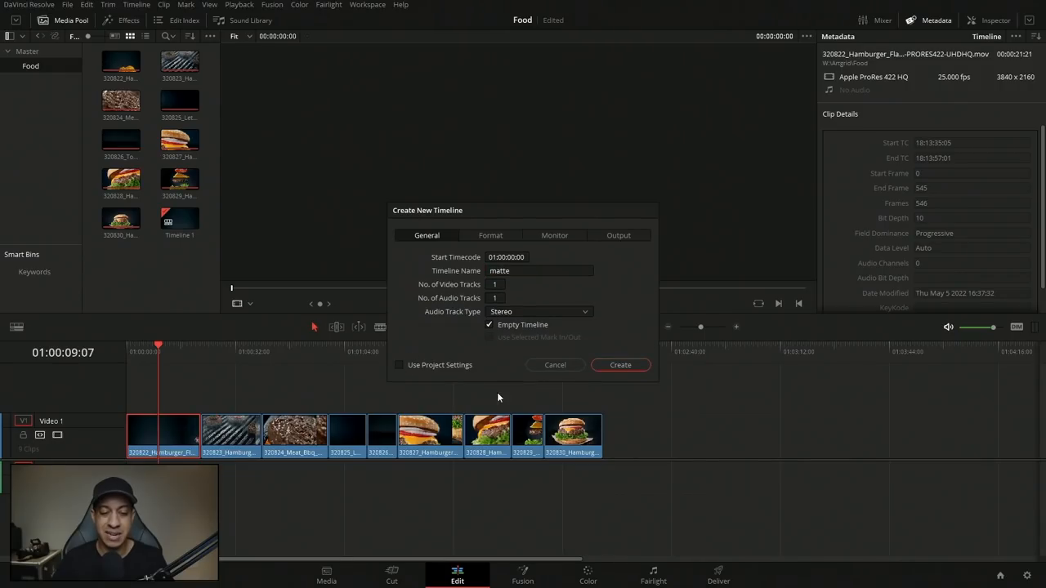
Step: Give the matte timeline a 3840 by 2160 format resolution and create it
left_click(491, 235)
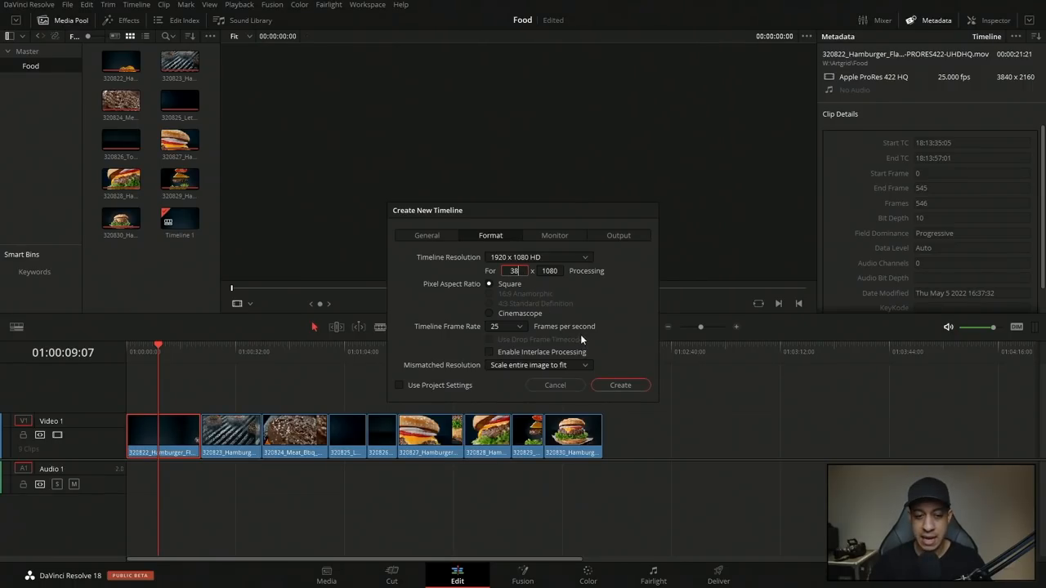
type("3840")
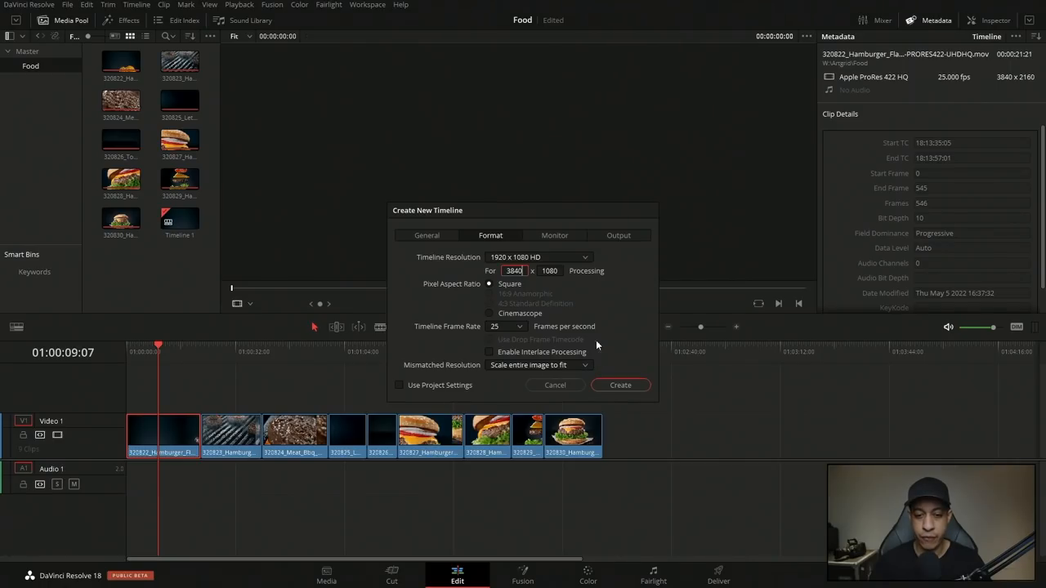
left_click(549, 272)
type("2160")
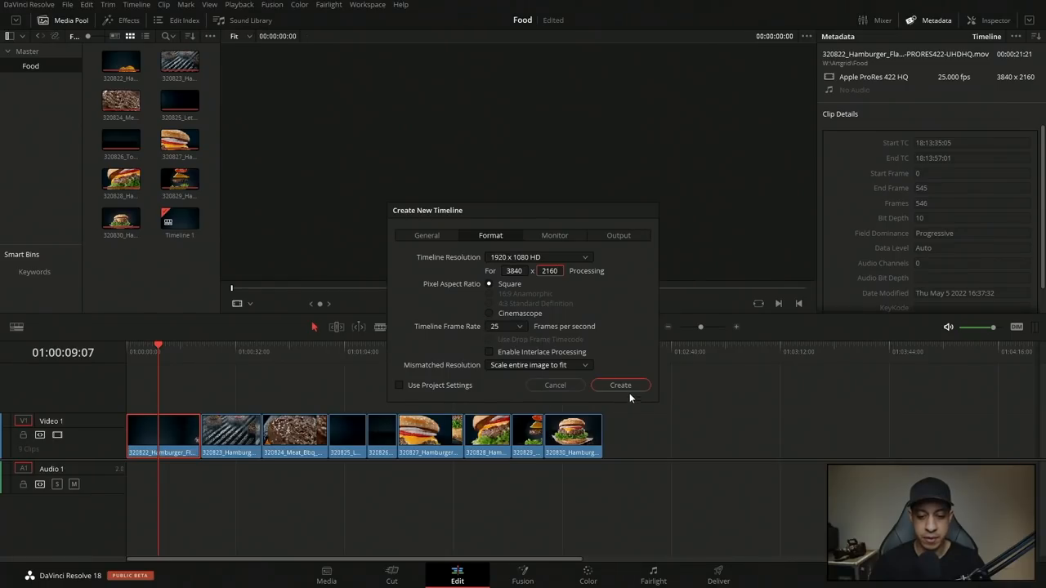
left_click(620, 386)
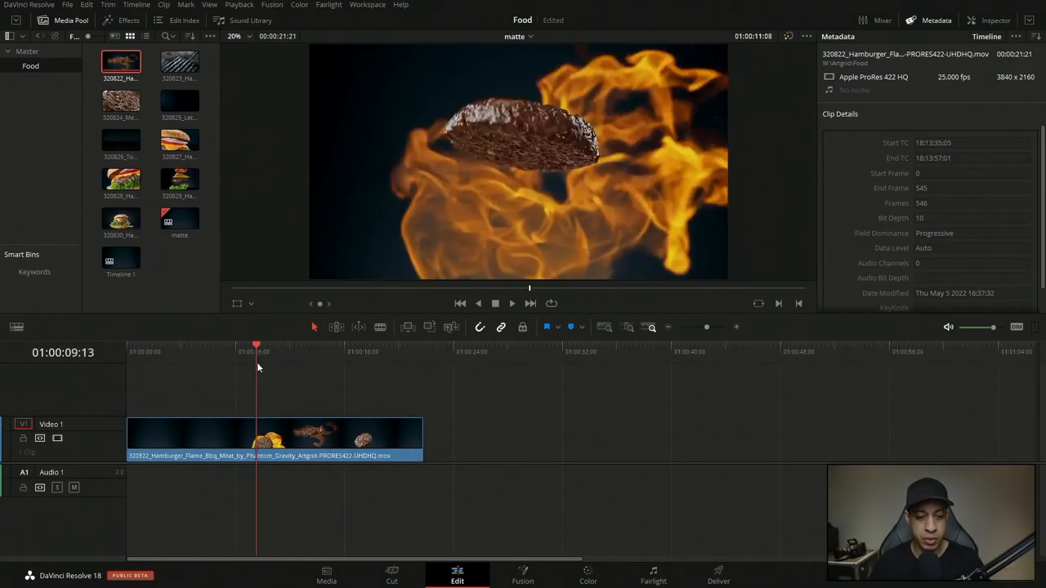
left_click(588, 575)
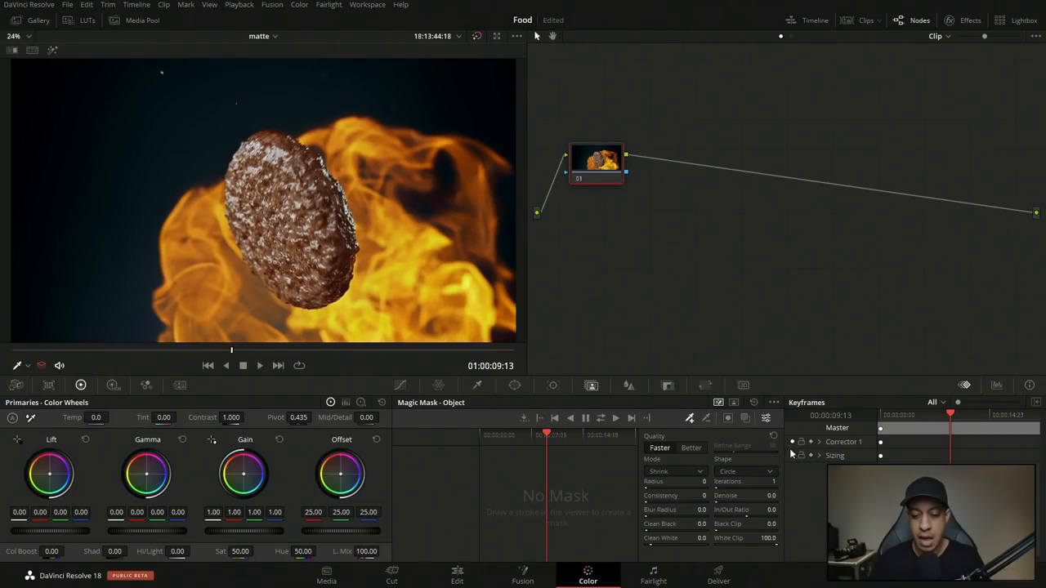
mouse_move(693, 424)
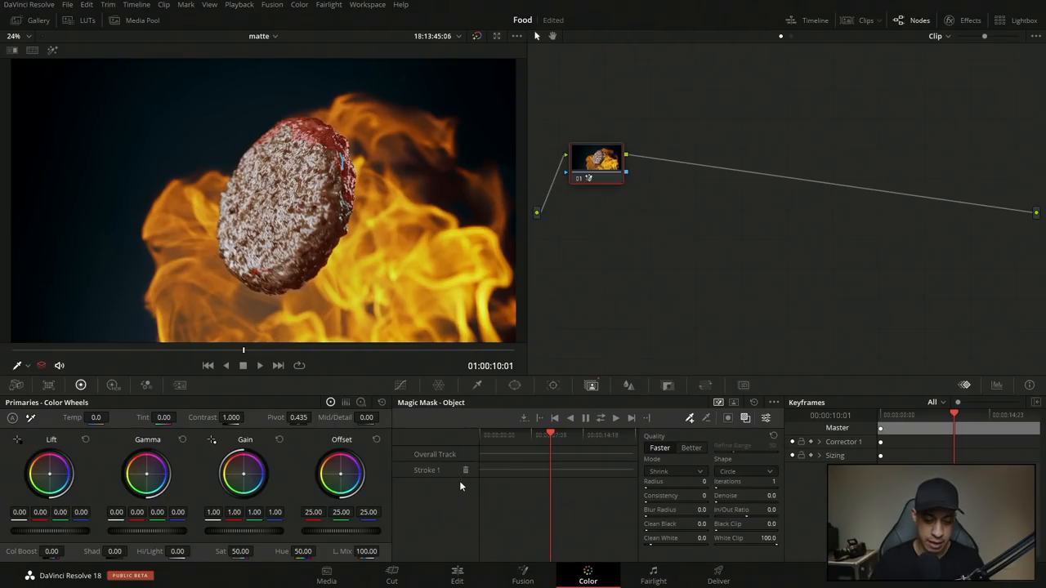
Step: Replace the existing stroke with a new trace around the patty and generate its mask
left_click(466, 471)
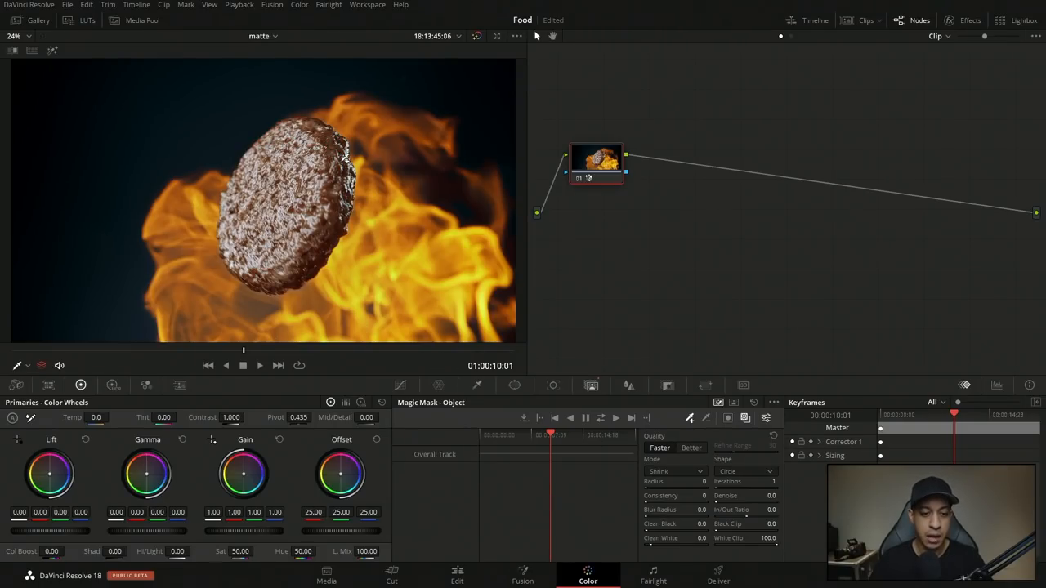
left_click_drag(344, 167, 363, 221)
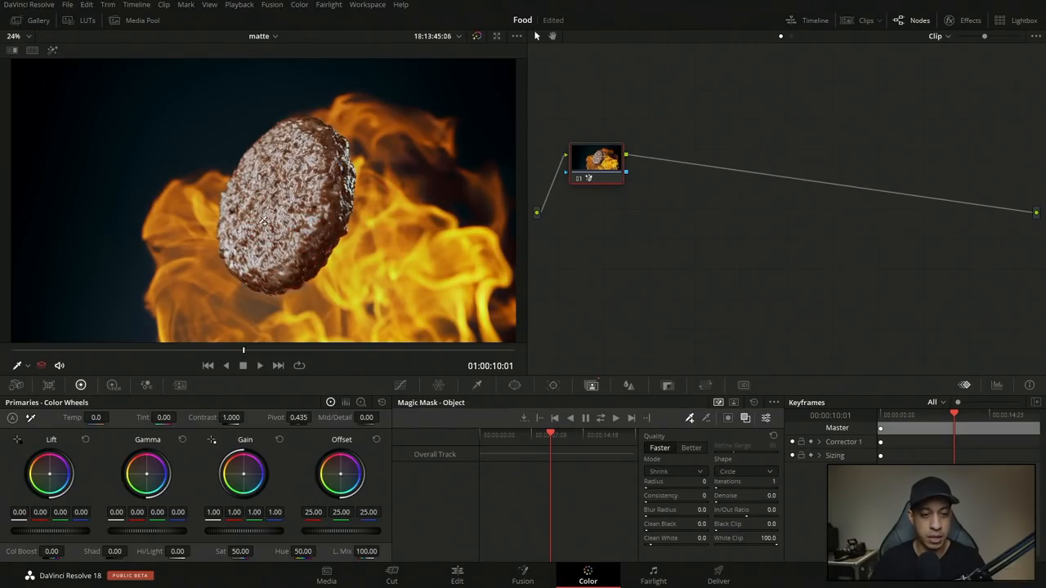
left_click_drag(253, 160, 343, 186)
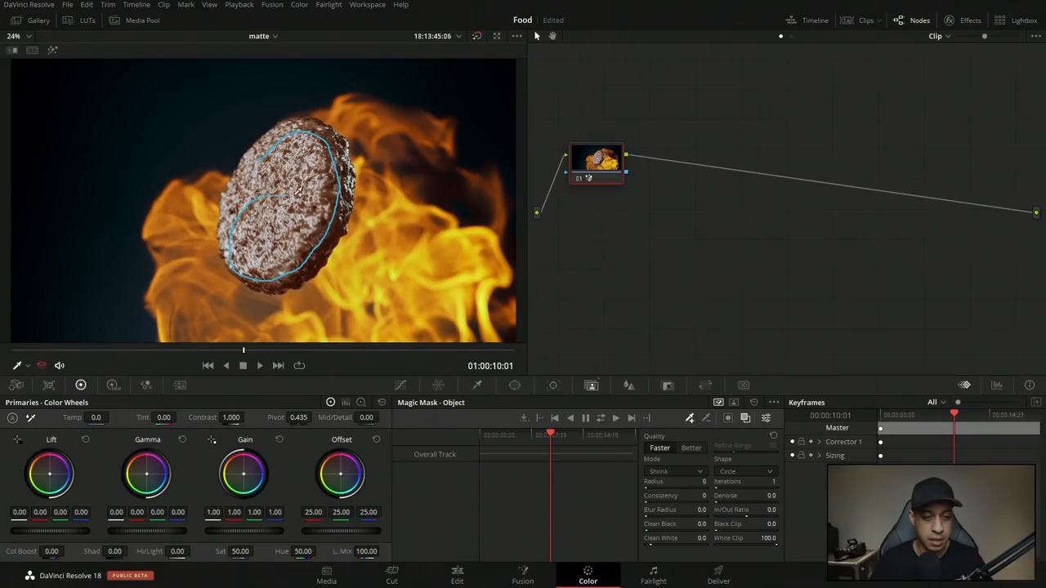
left_click(291, 193)
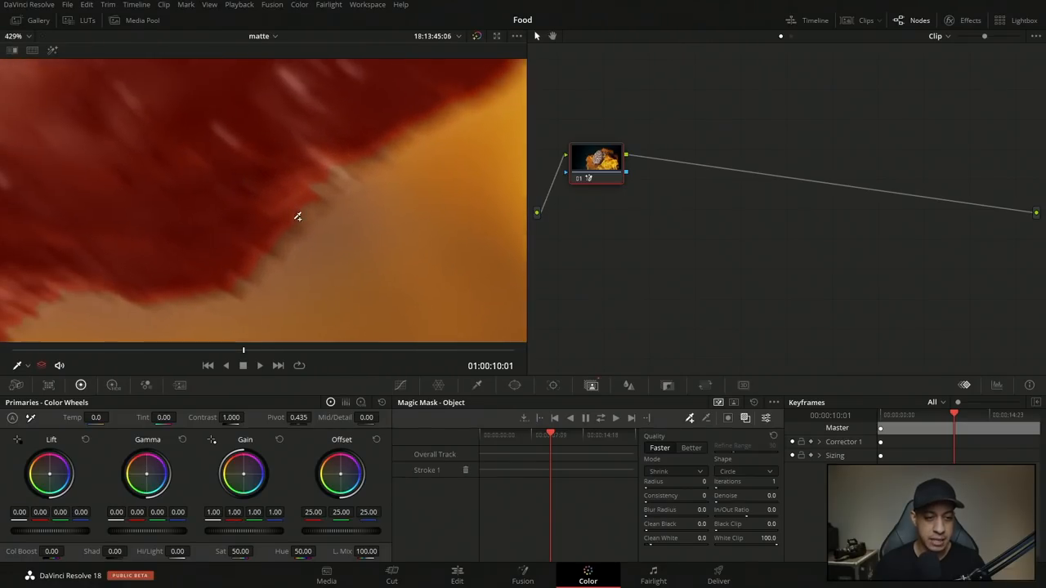
Step: Set the patty's Magic Mask quality to Better
left_click(690, 448)
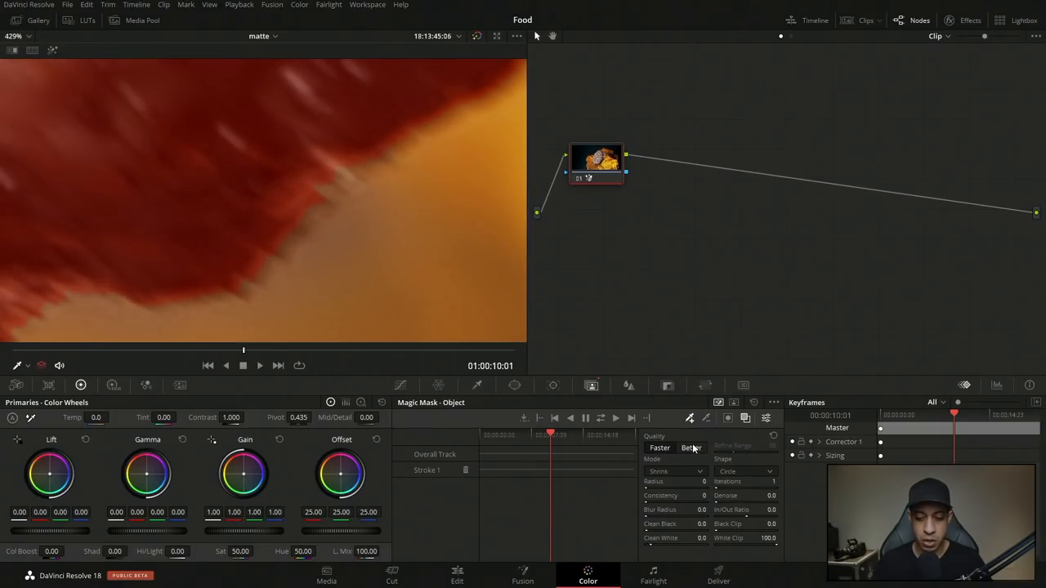
left_click(690, 448)
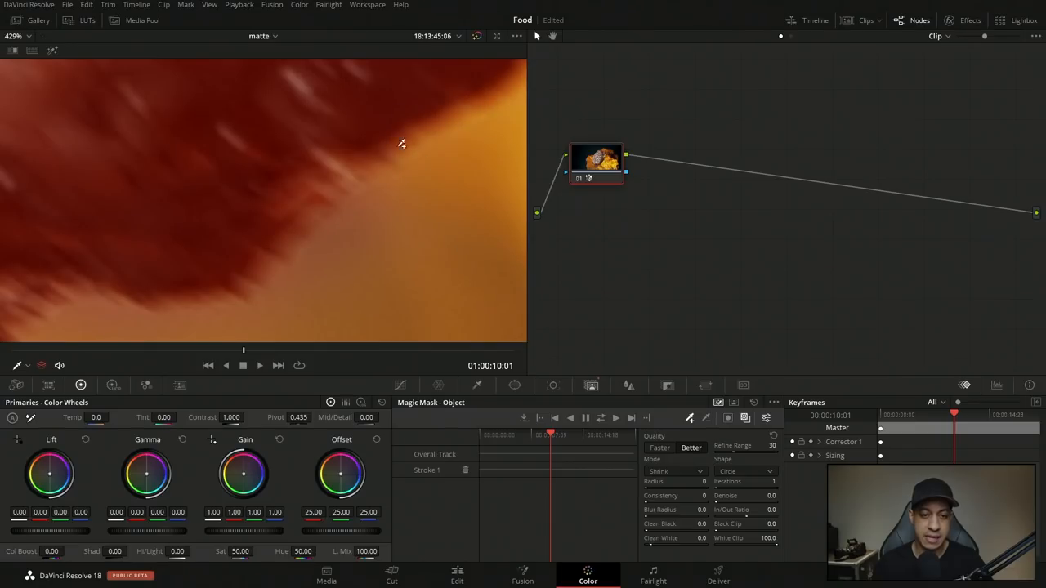
mouse_move(459, 155)
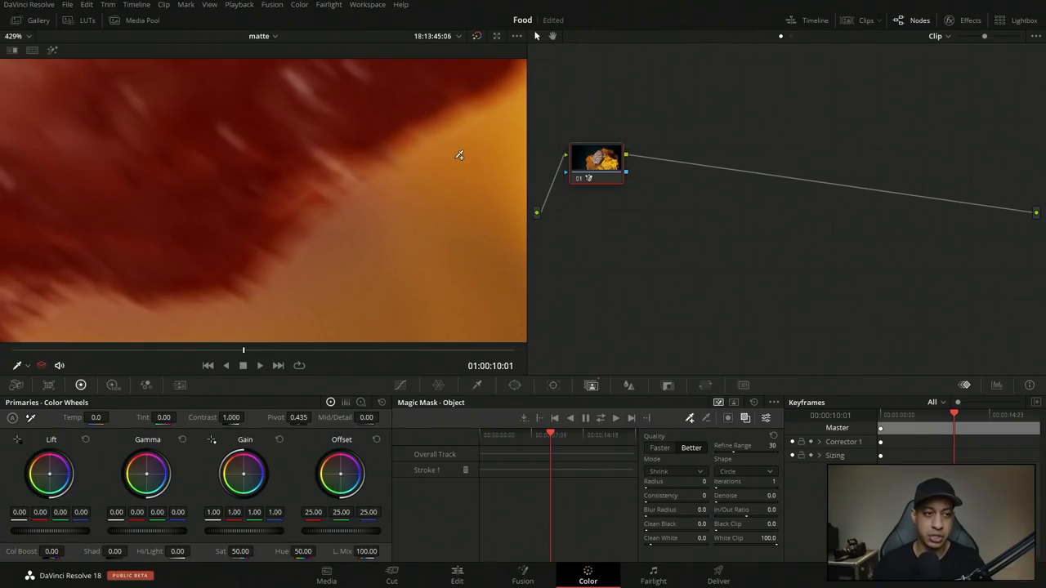
left_click(13, 36)
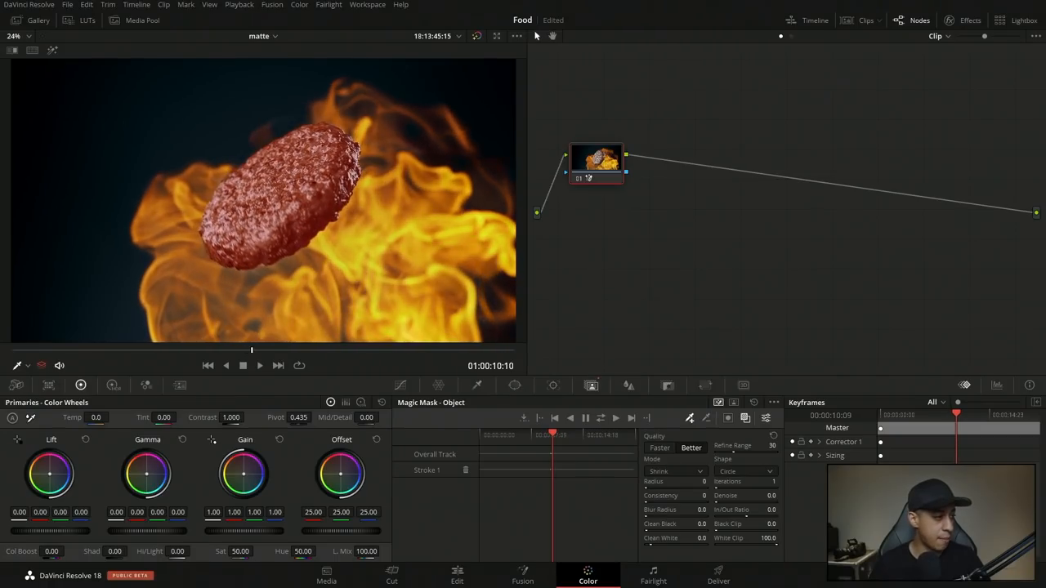
Step: Show Untitled Project 14 with the JRTV Slick spin transition between city clips
left_click(242, 366)
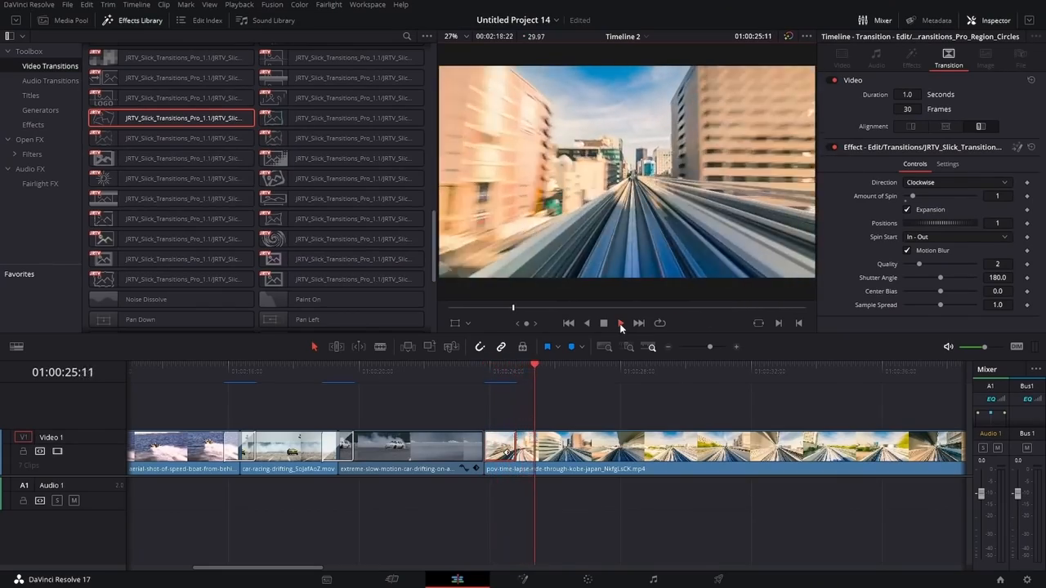
Step: Return the playhead to the matte clip's first frame in the Food project
left_click(589, 572)
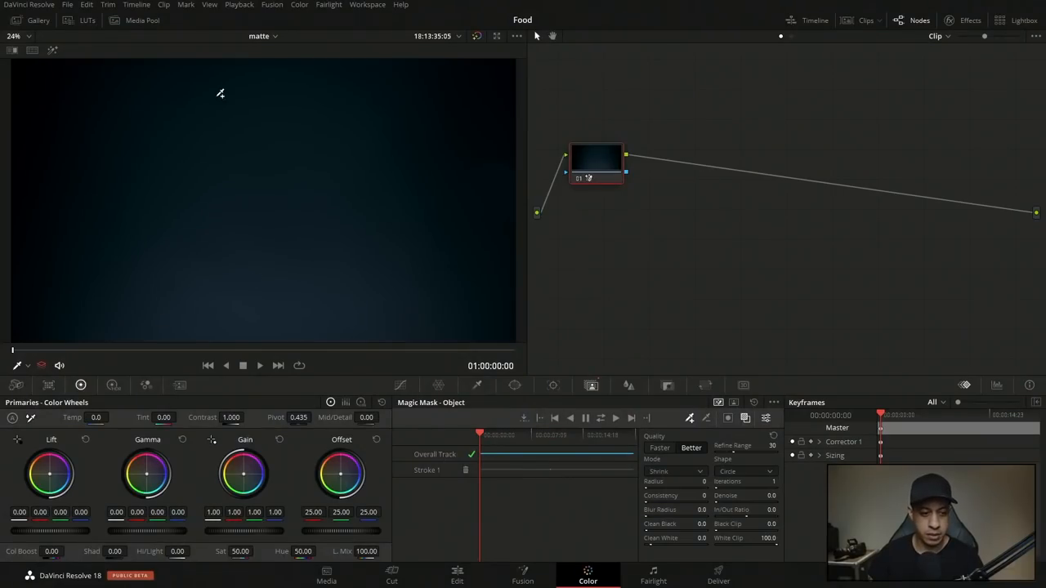
Step: Track the patty mask forward through the clip and reposition the clip node in the graph
left_click(506, 435)
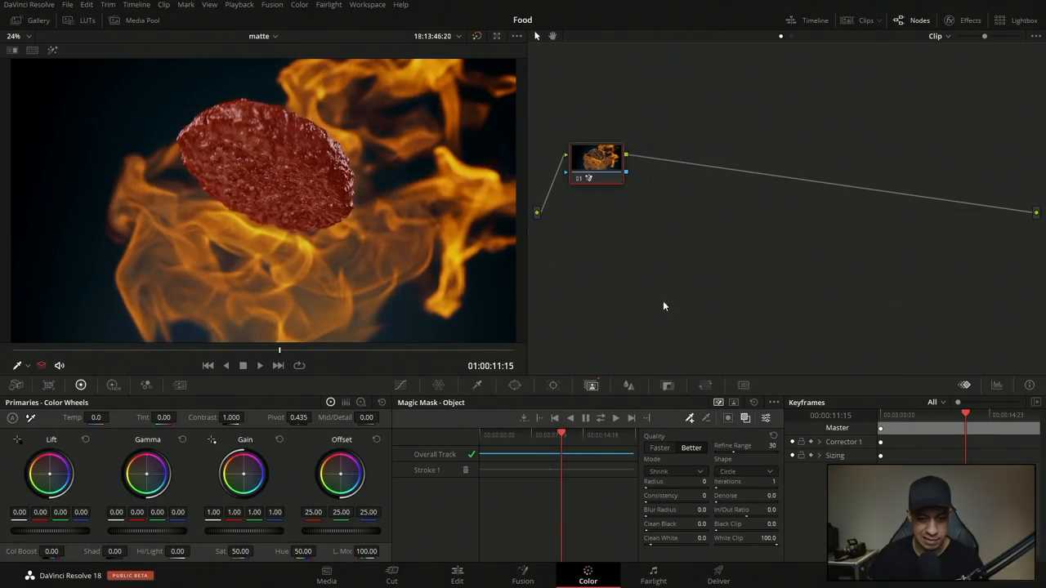
left_click_drag(597, 162, 604, 203)
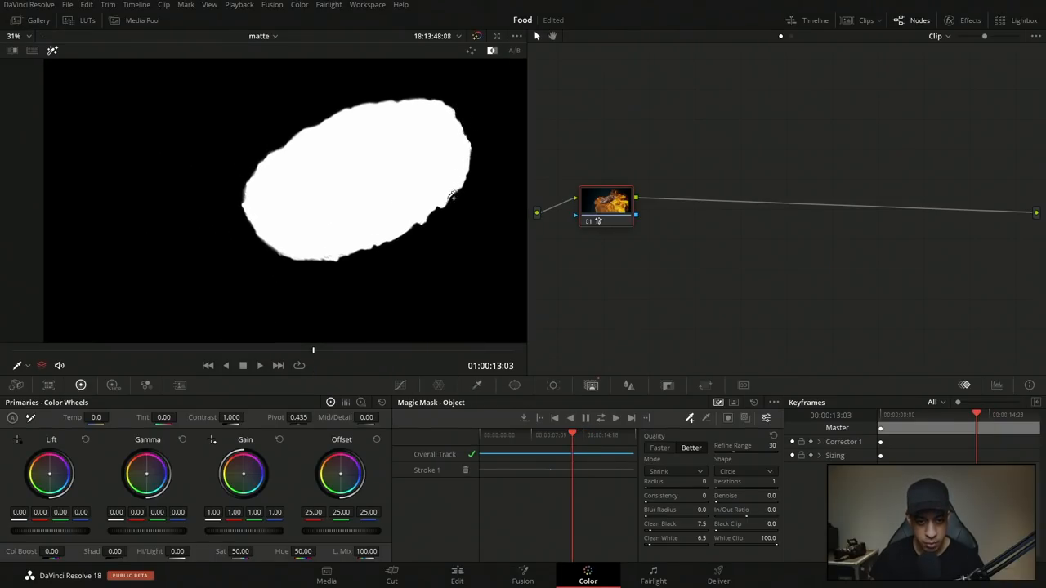
mouse_move(248, 193)
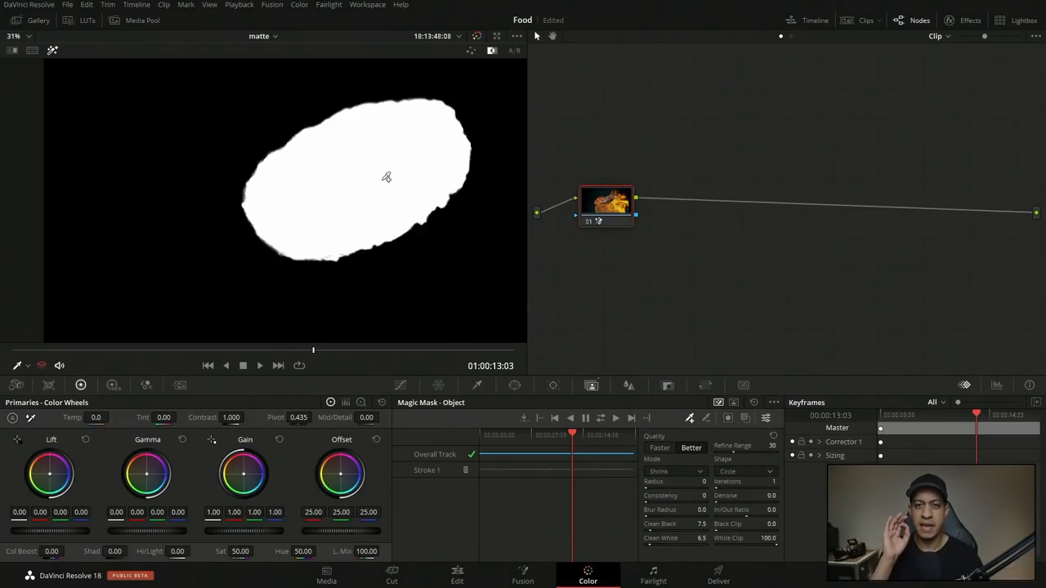
mouse_move(640, 287)
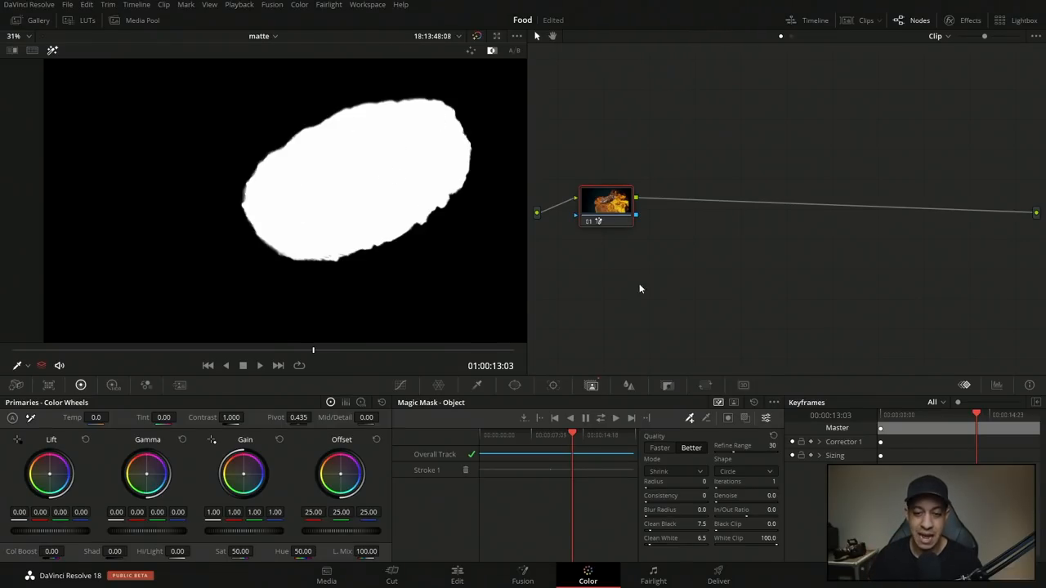
mouse_move(360, 72)
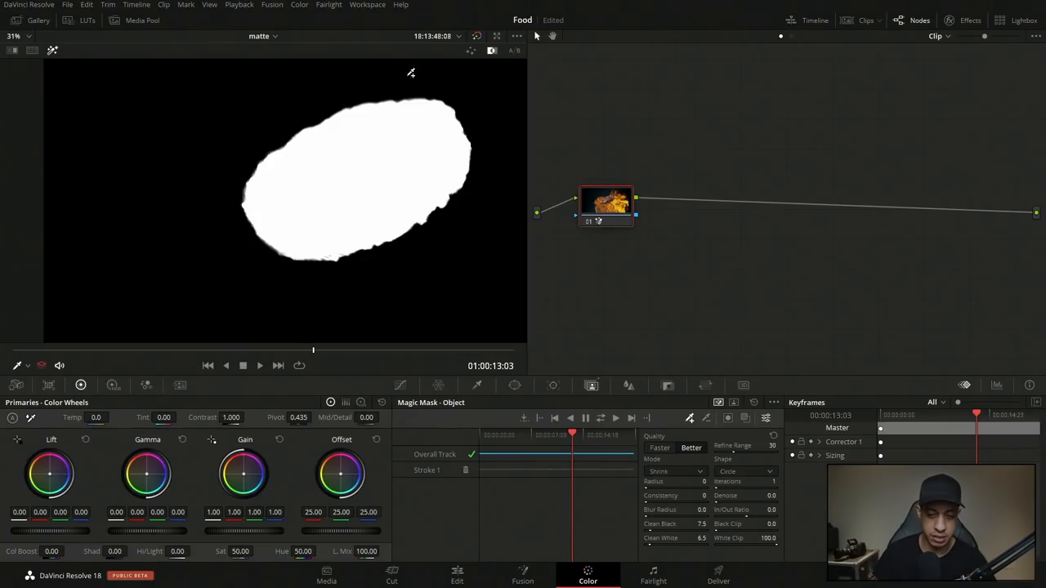
left_click_drag(606, 203, 621, 235)
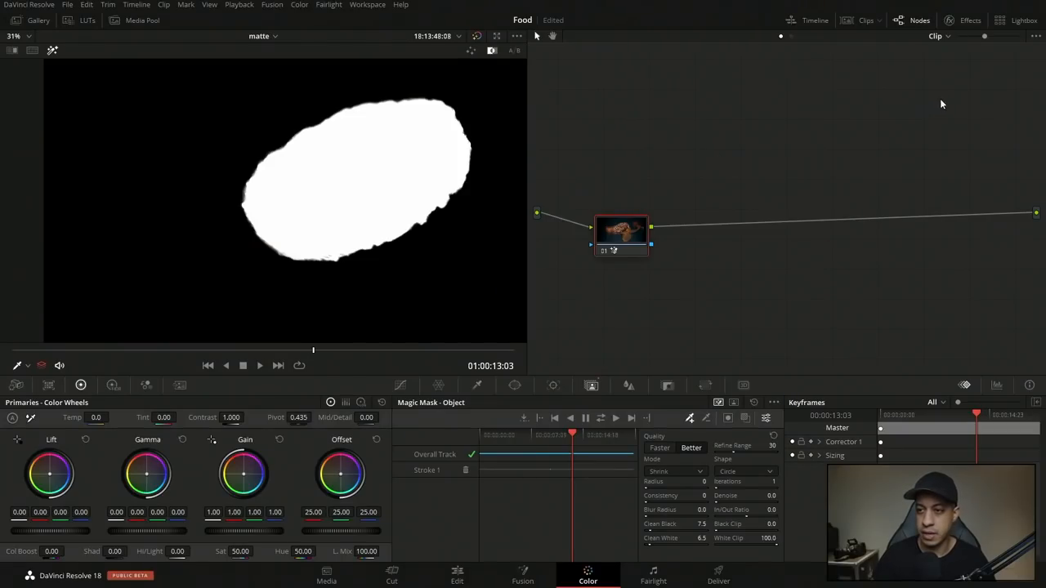
Step: Add a white Color Generator node beside the patty clip node for the matte output
left_click(971, 20)
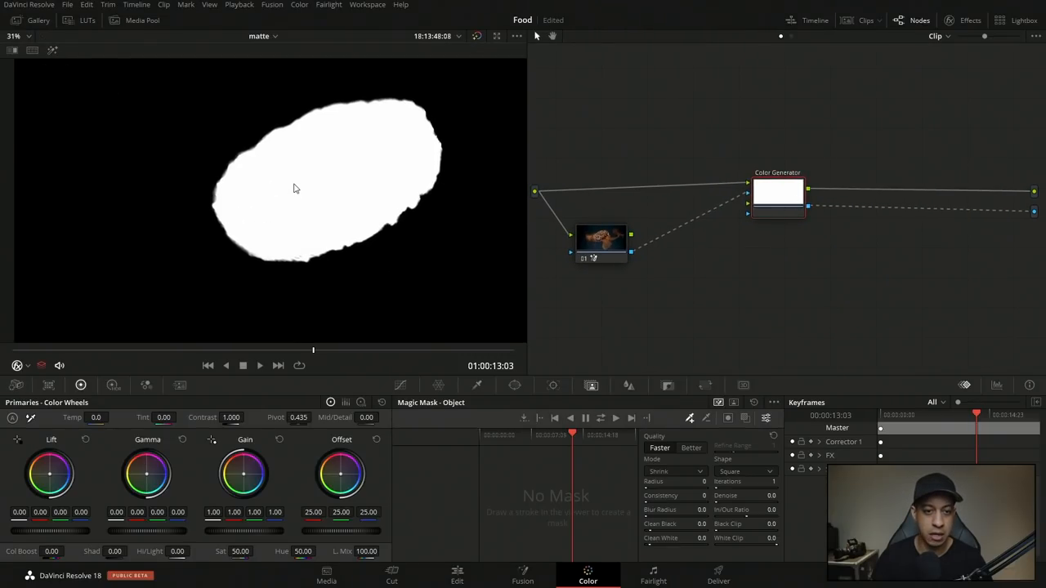
Step: Take the matte timeline to the Deliver page and name the render file Matte1
left_click(458, 575)
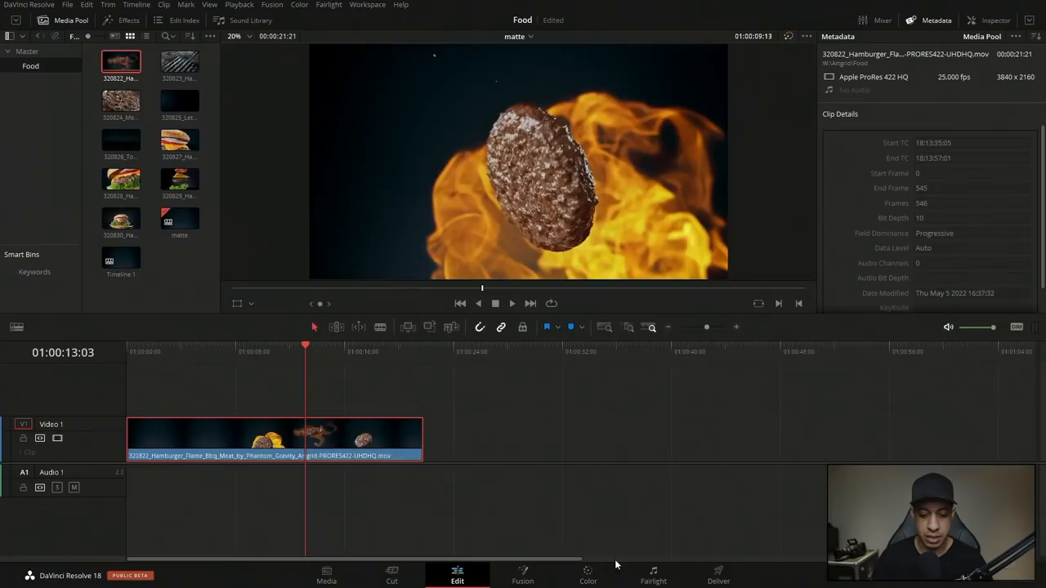
left_click(269, 352)
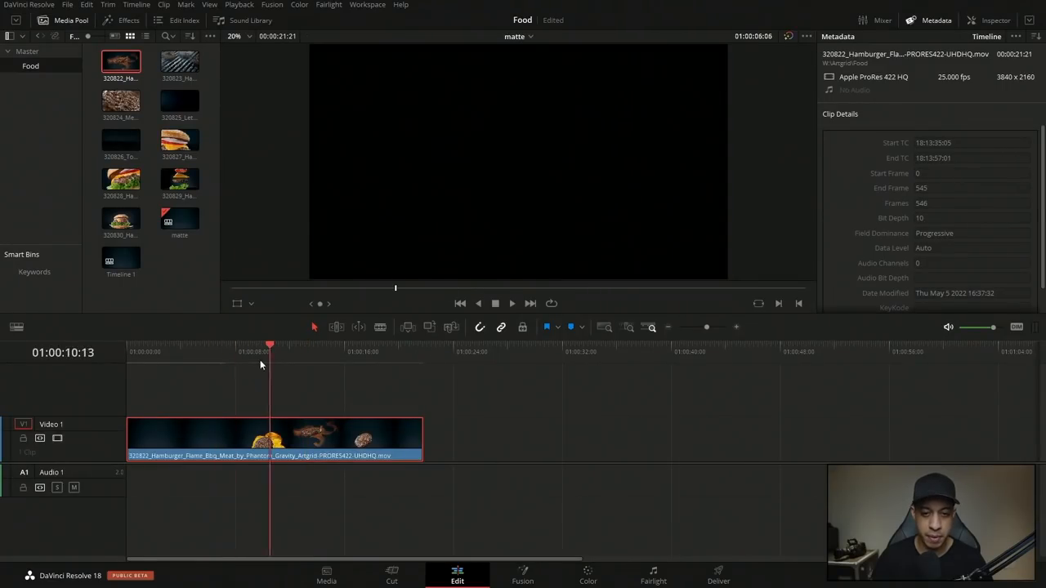
left_click(718, 575)
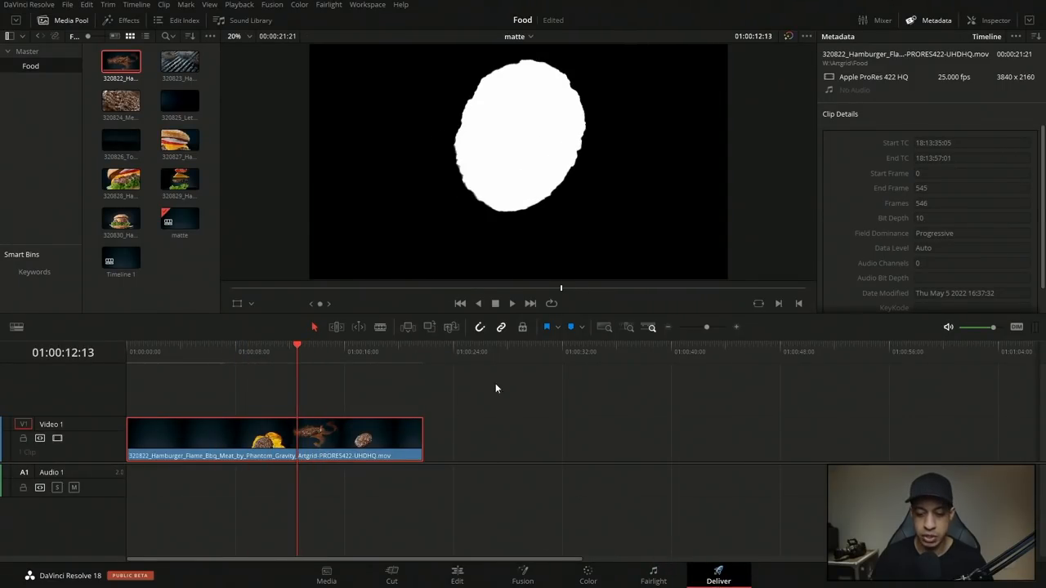
left_click(717, 575)
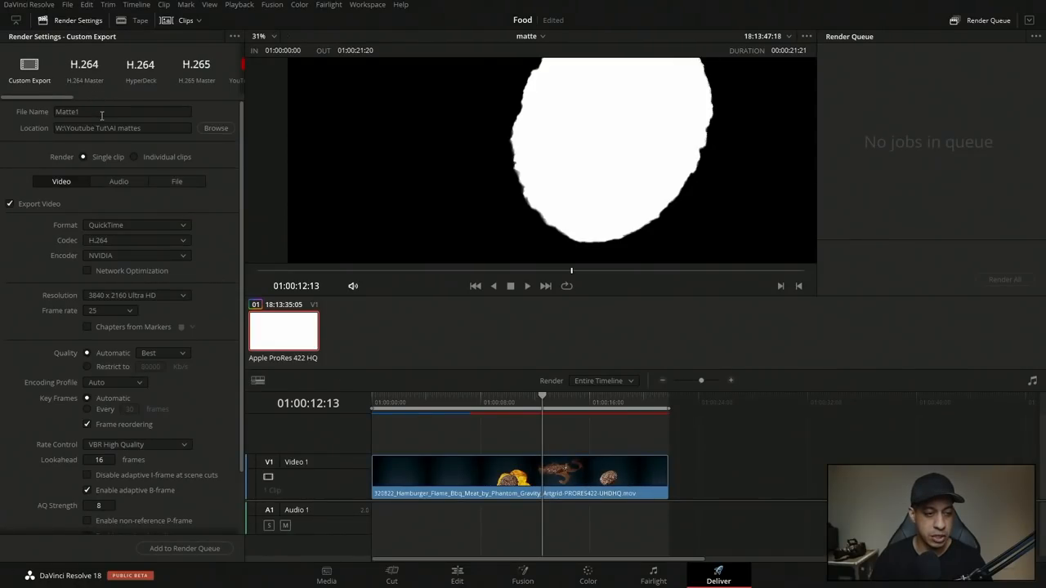
left_click(122, 111)
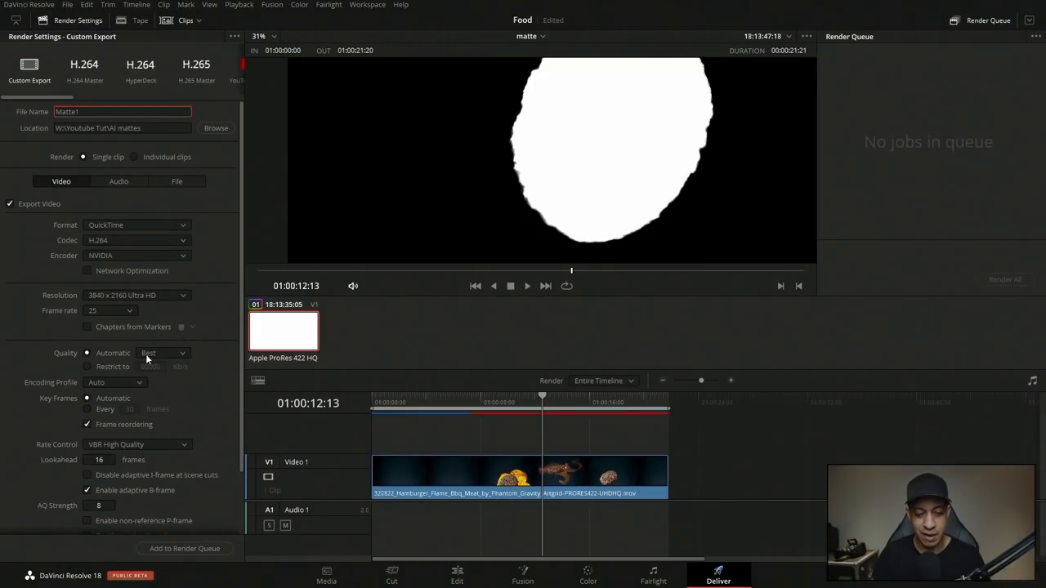
Step: Queue and render the Matte1 job, then return to the Edit page
left_click(184, 550)
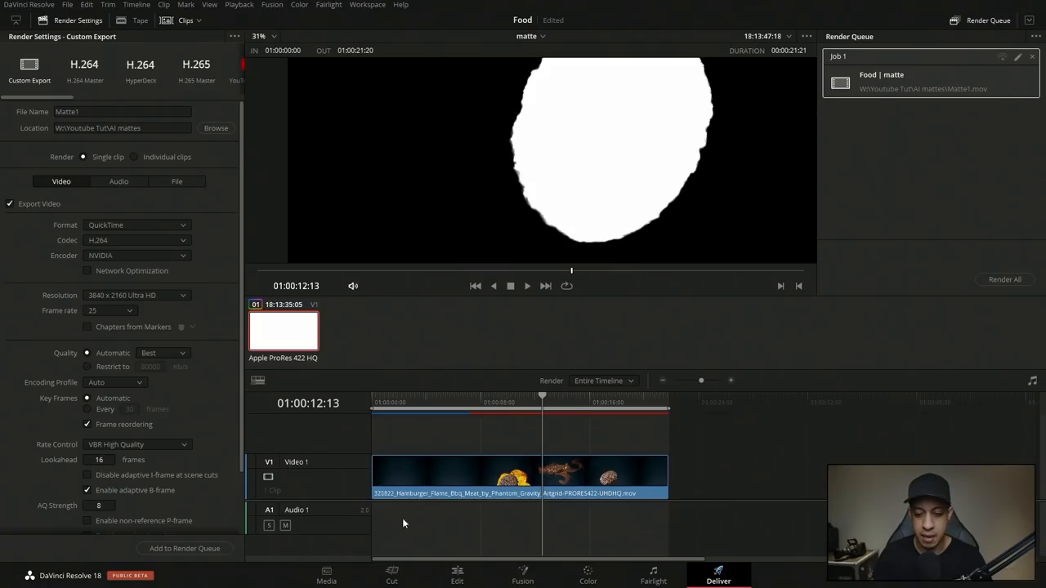
left_click(1003, 278)
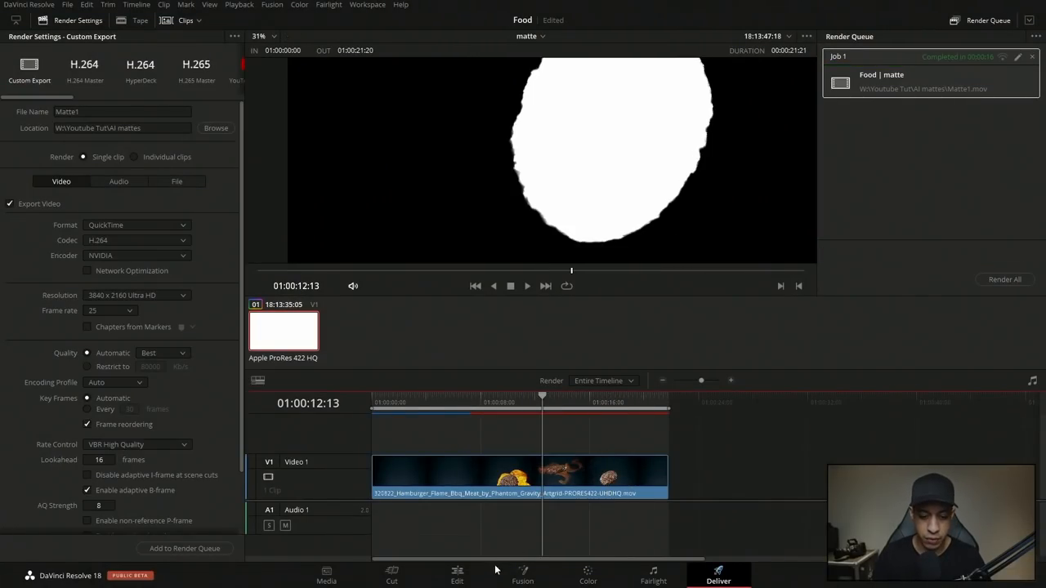
left_click(458, 575)
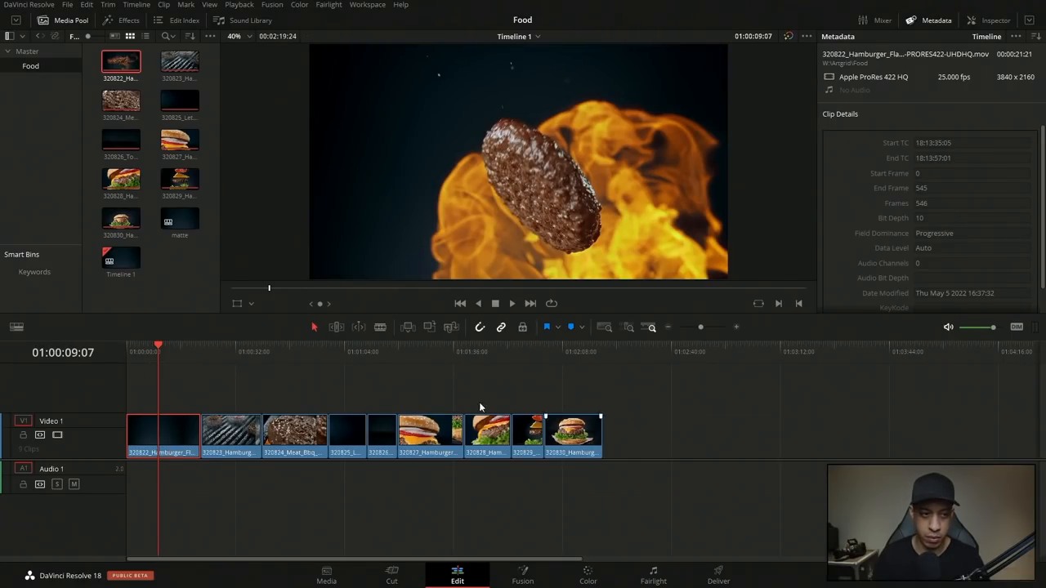
right_click(121, 260)
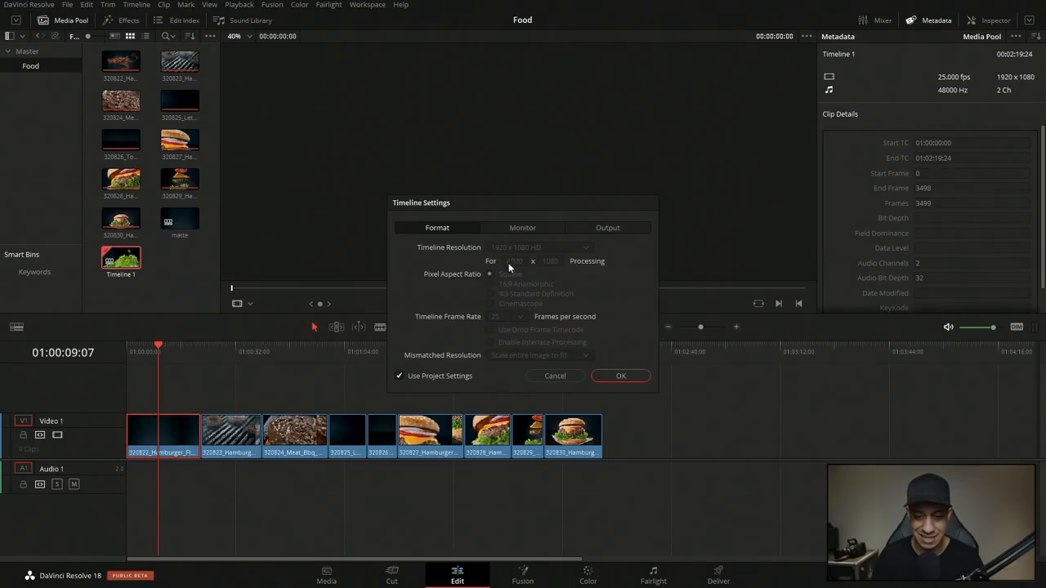
left_click(621, 376)
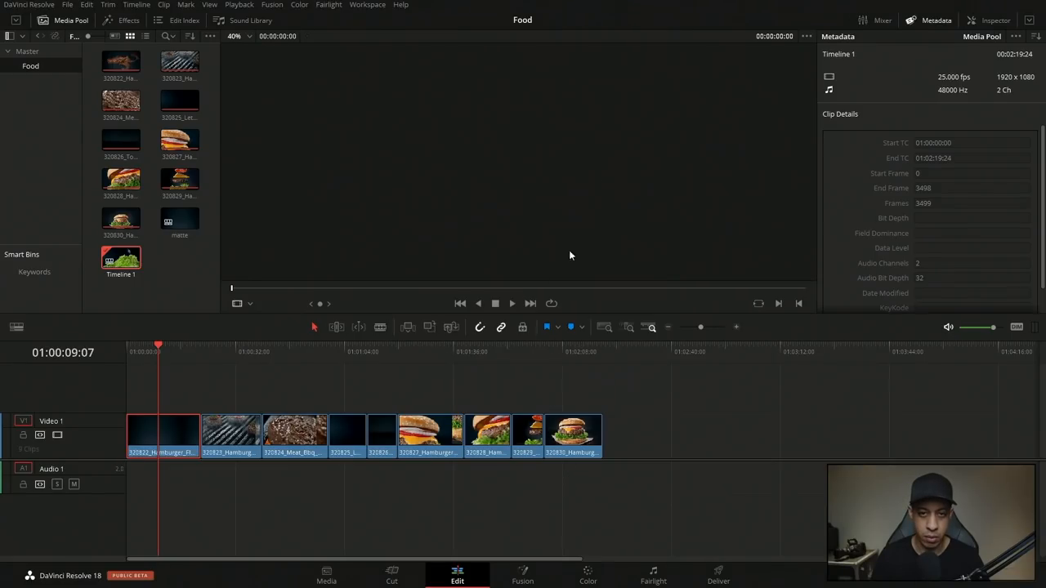
left_click(121, 258)
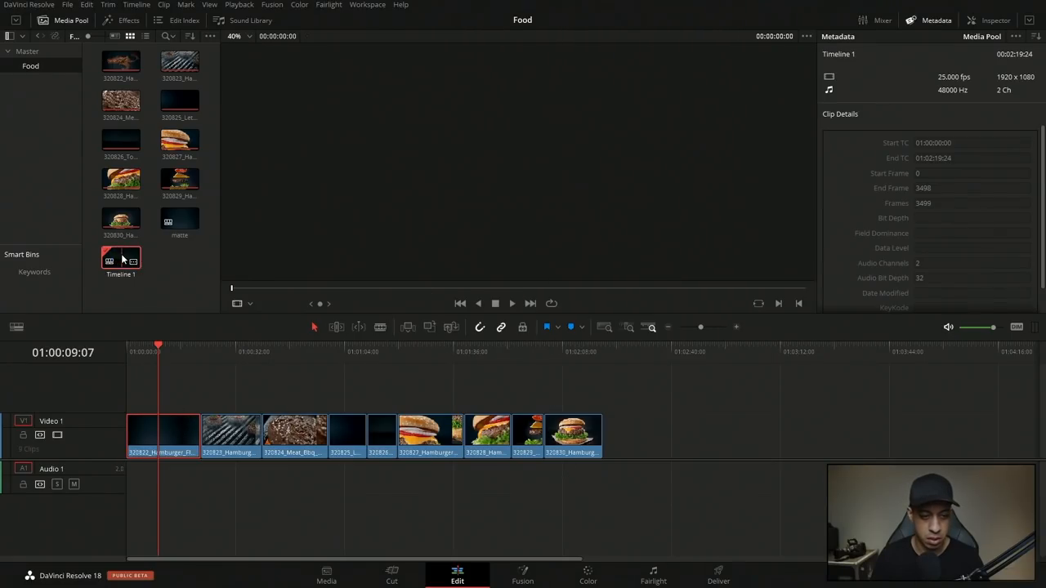
Step: Open the burger clip on the Fusion page for compositing
double_click(121, 260)
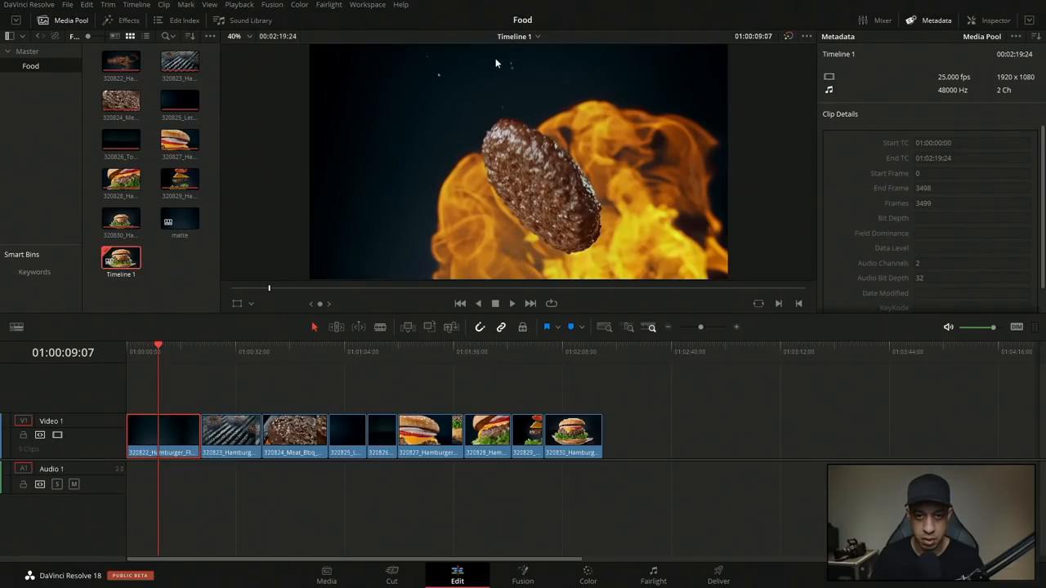
left_click(523, 575)
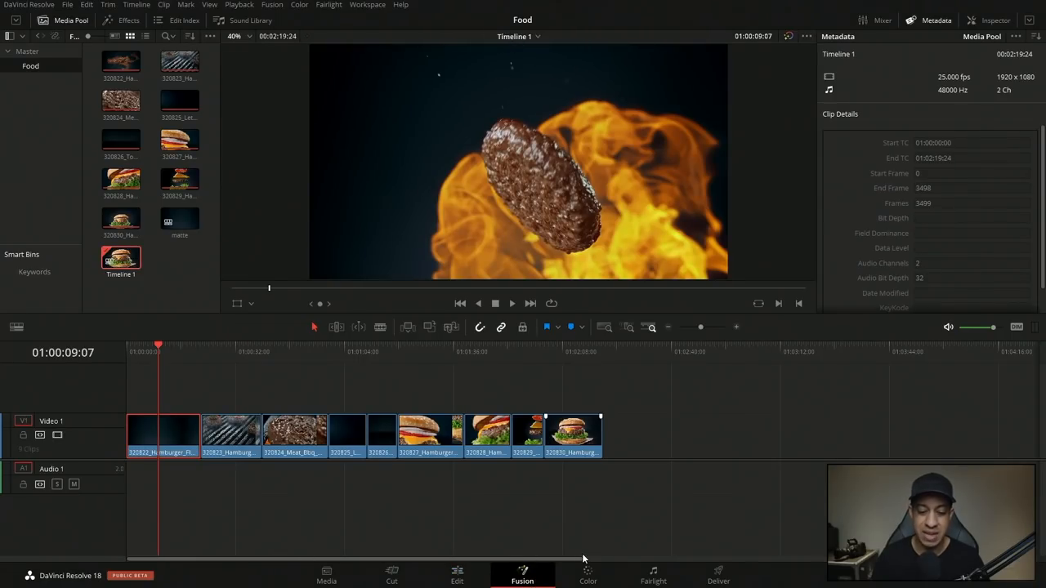
left_click(523, 575)
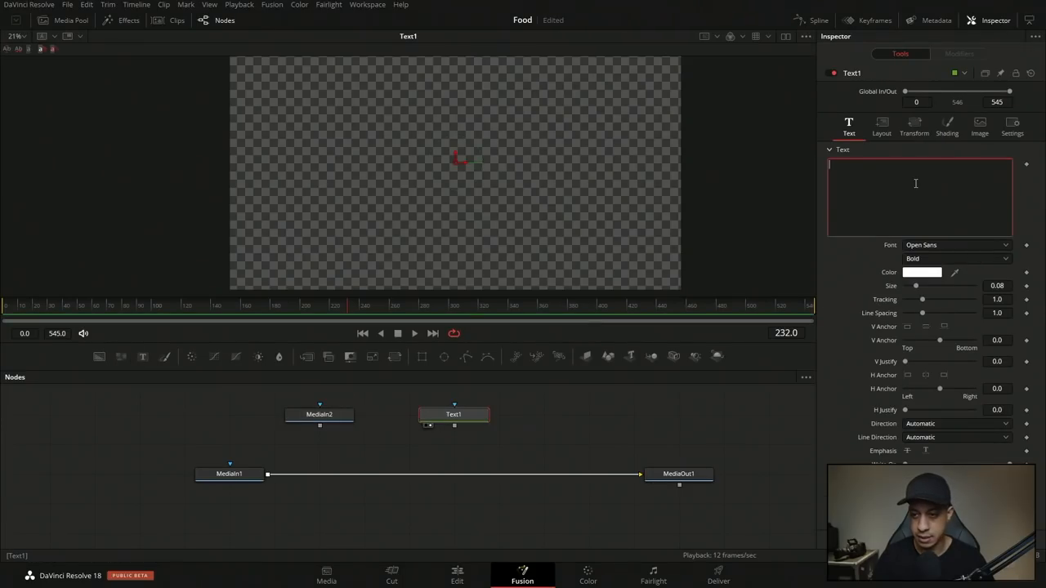
Step: Write JAYARETV at about 0.28 size and merge it over the burger footage as Merge1
type("JAYARETV")
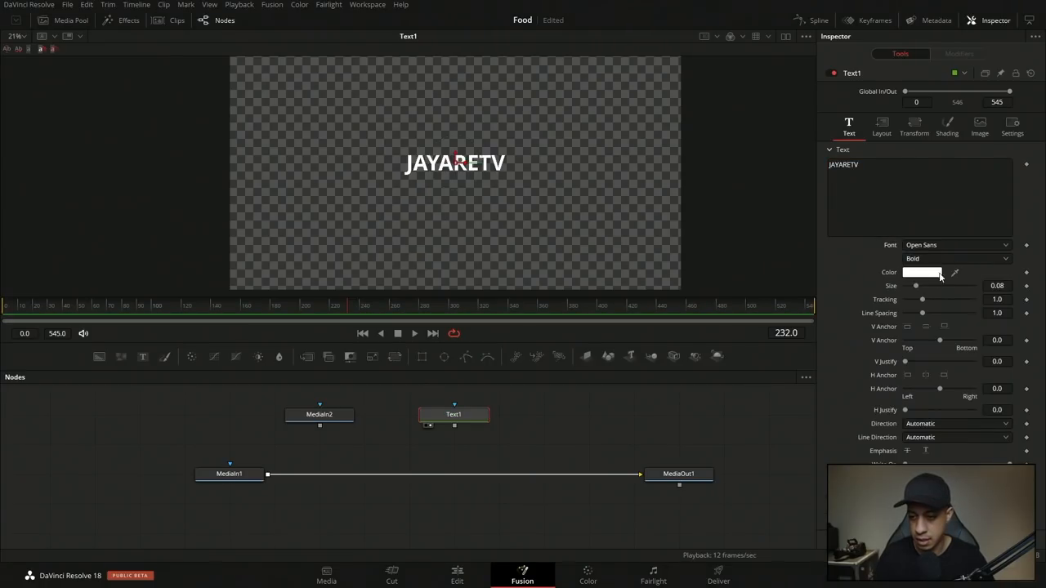
left_click_drag(915, 286, 944, 286)
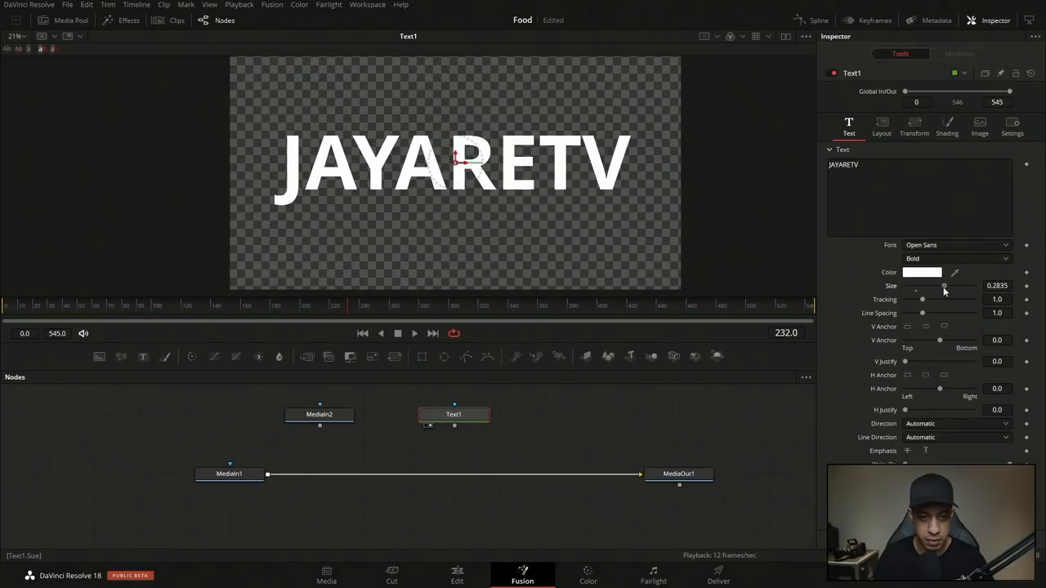
left_click_drag(944, 284, 942, 285)
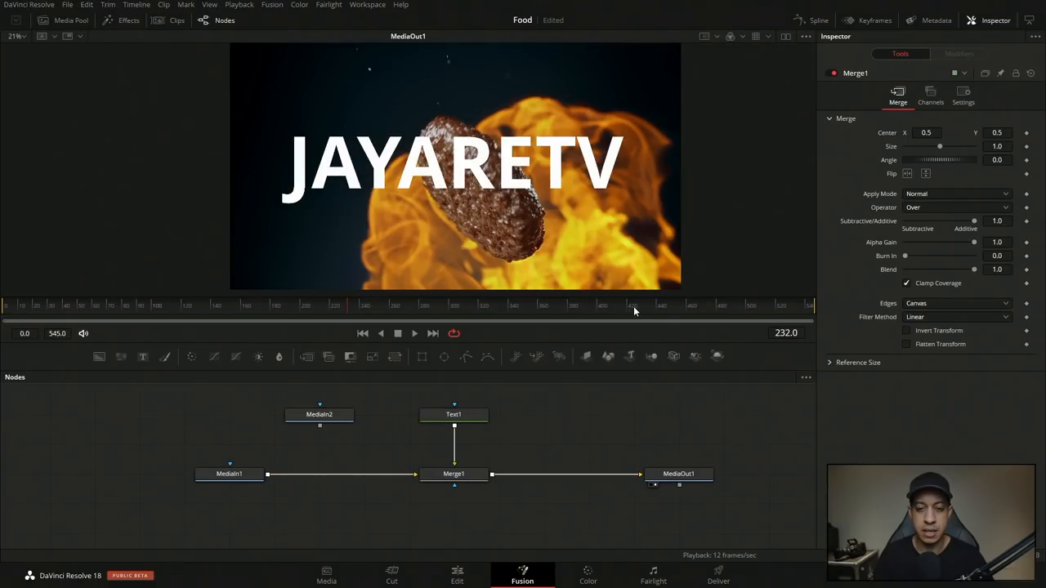
mouse_move(663, 314)
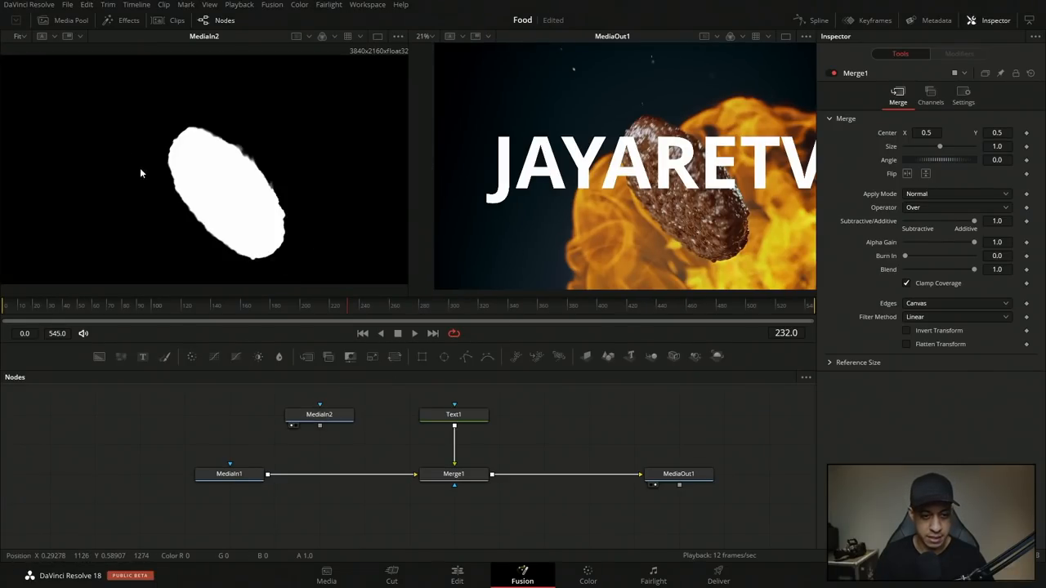
Step: Feed the Matte1 clip into Merge1's mask, set Channel to Luminance with Apply Mask Inverted
left_click(455, 474)
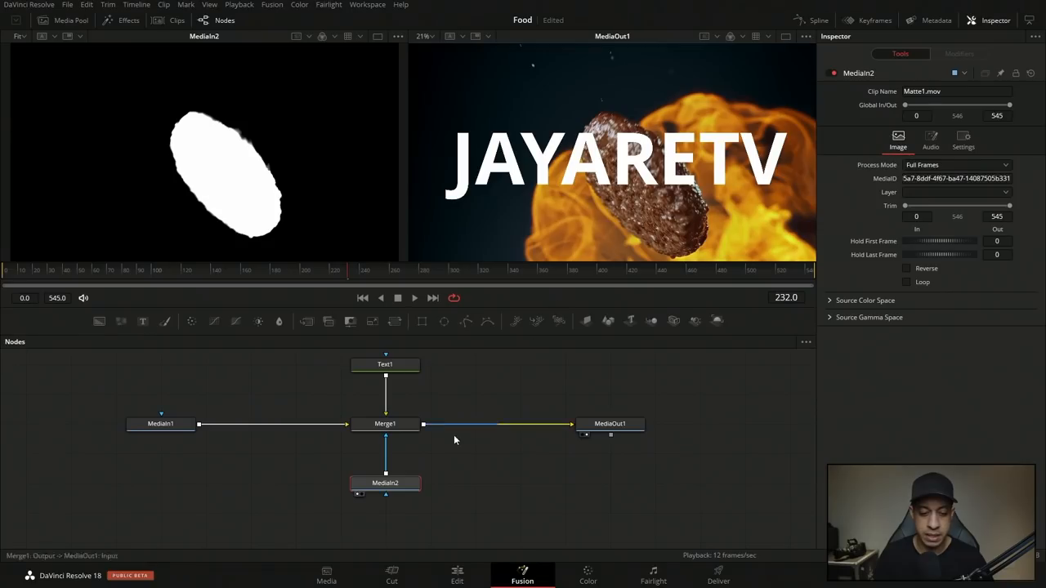
left_click(386, 423)
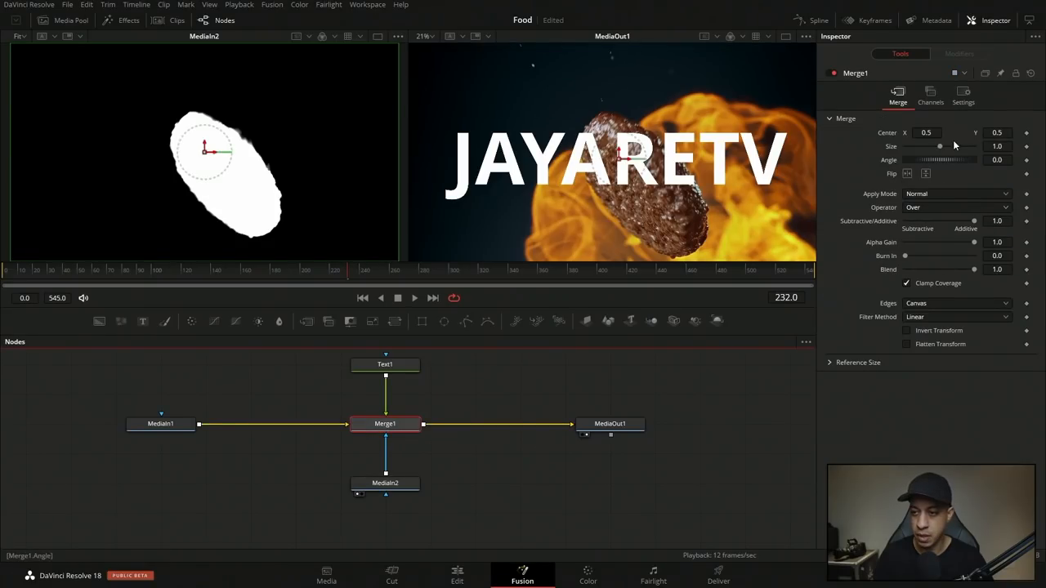
left_click(962, 93)
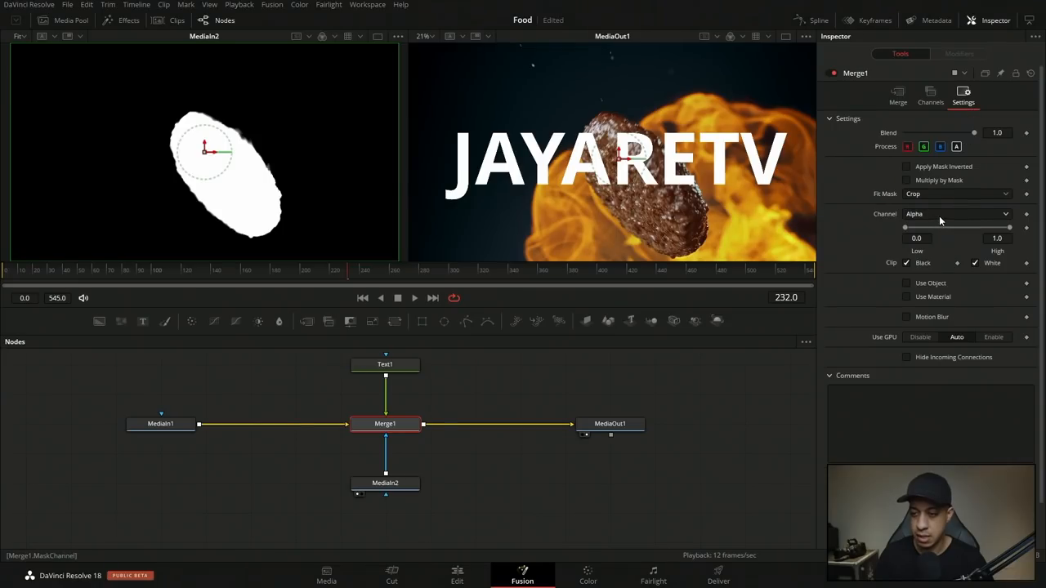
left_click(956, 214)
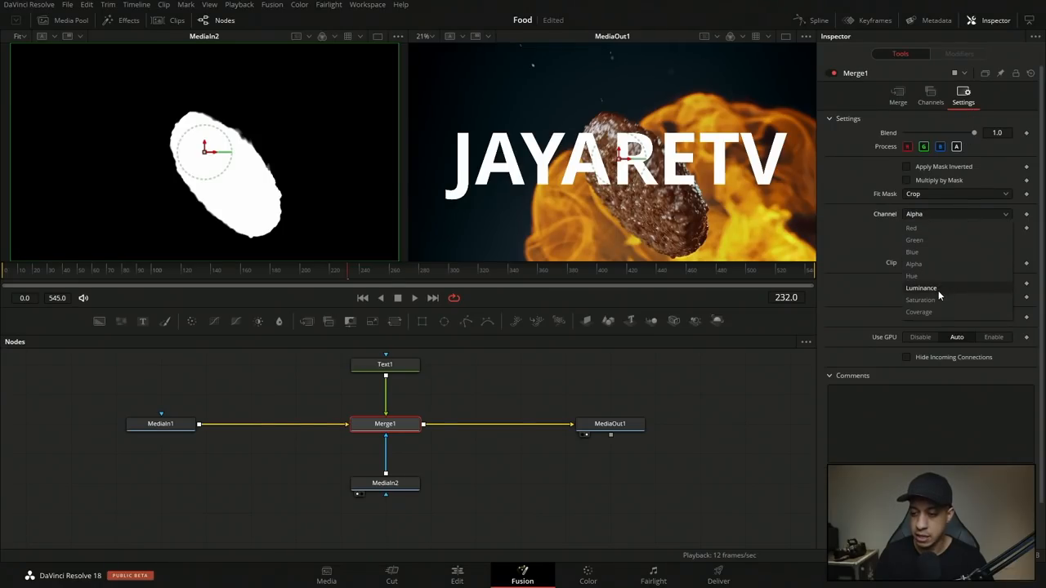
left_click(921, 287)
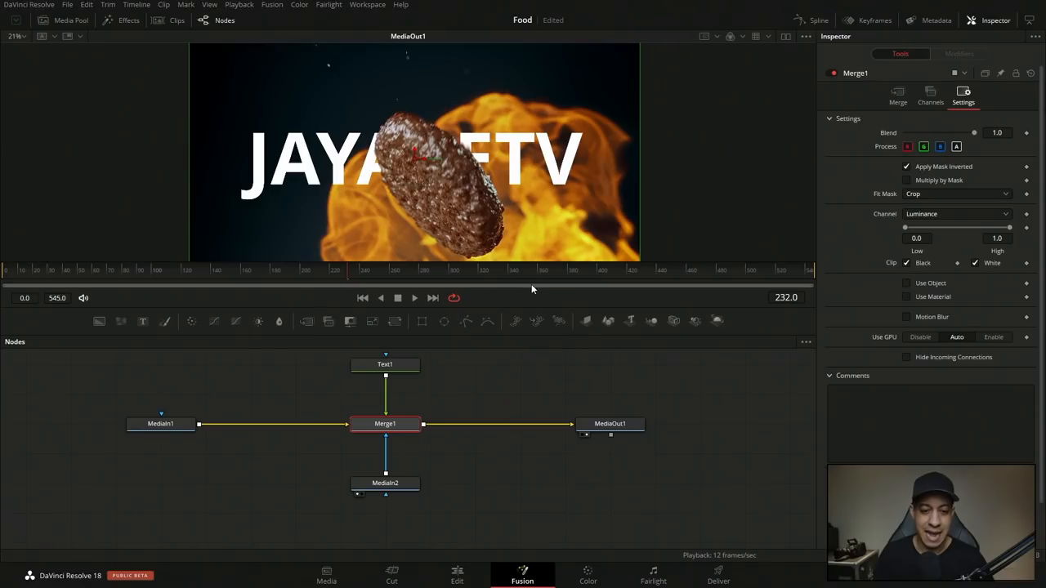
left_click(457, 575)
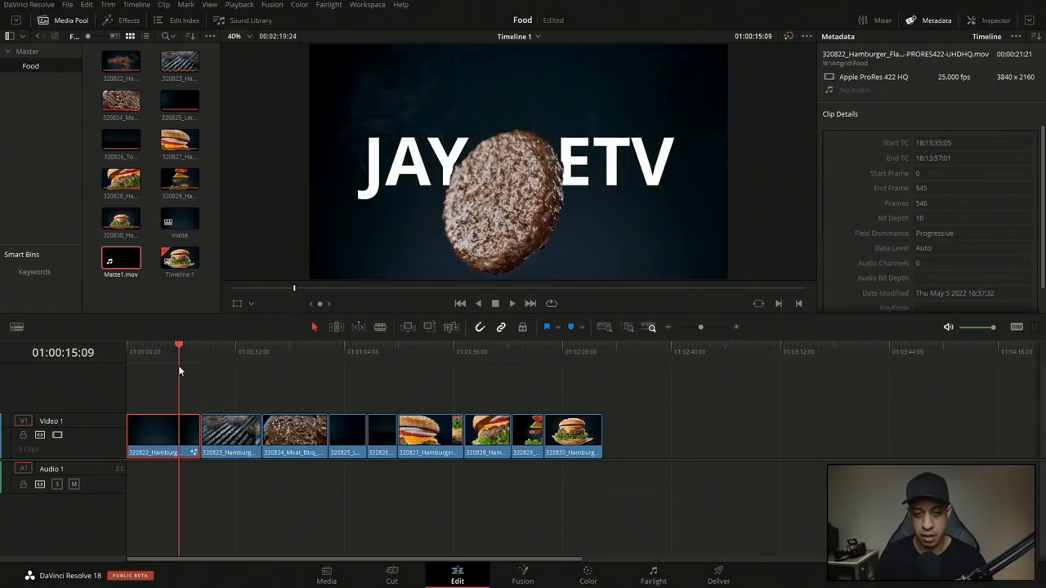
Step: Scrub the edit timeline to a later composite frame, then return to the Fusion page
left_click_drag(180, 344, 168, 345)
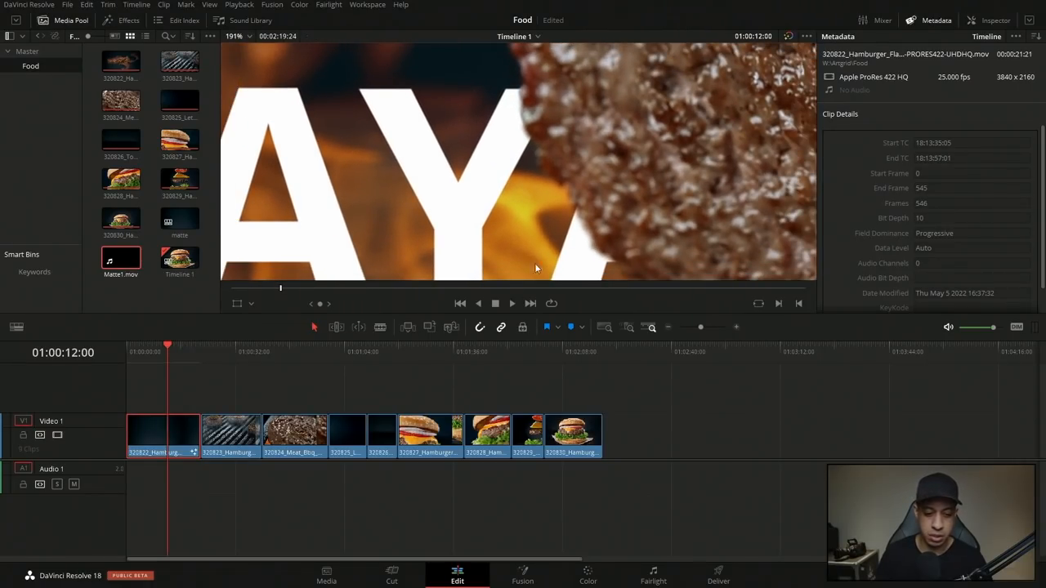
left_click(523, 575)
type("er")
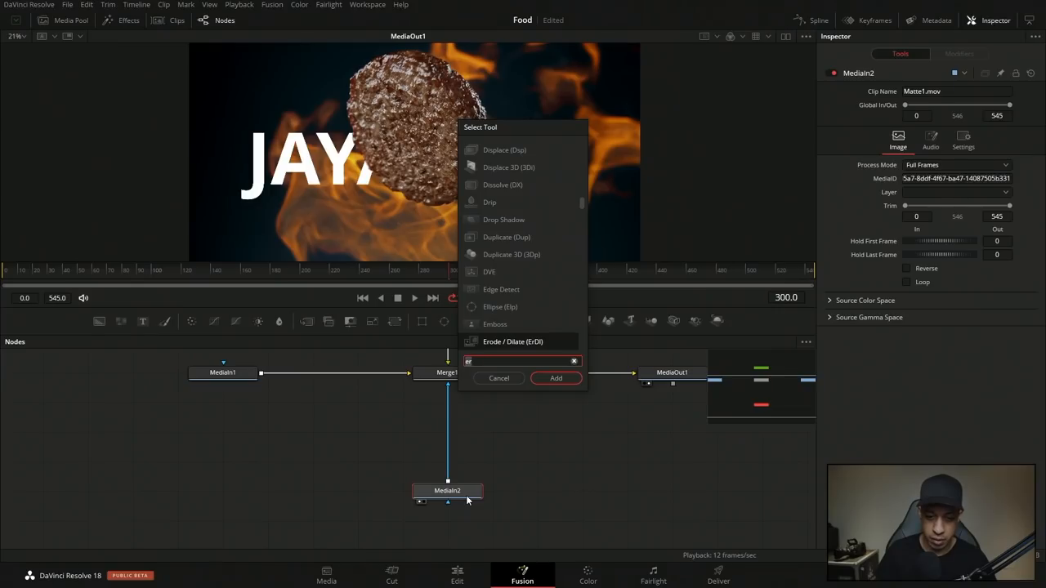
Step: Add ErodeDilate1 between MediaIn2 and Merge1, adjust its Amount, and recheck on the edit timeline
left_click(555, 378)
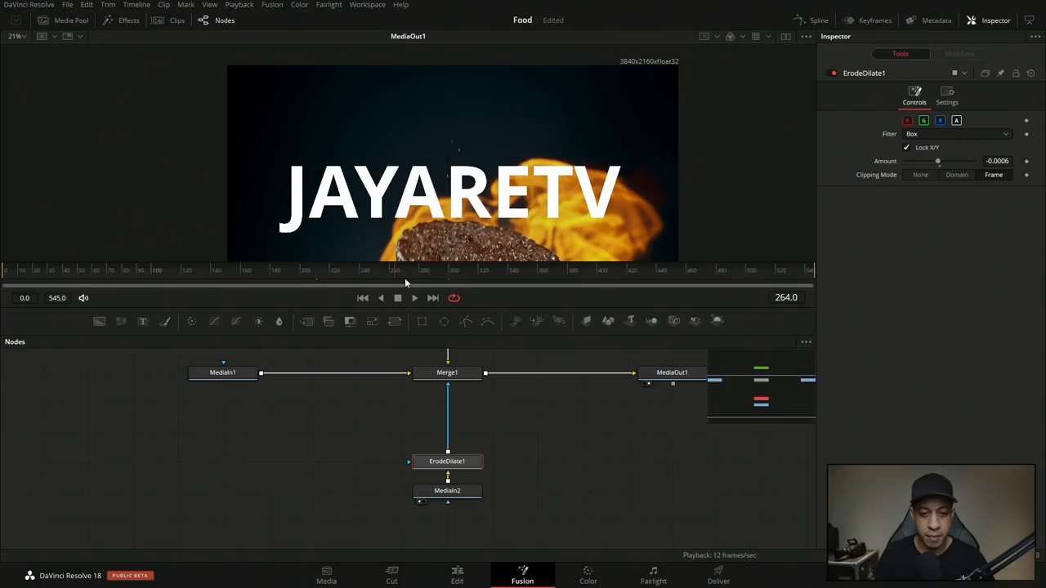
left_click(599, 271)
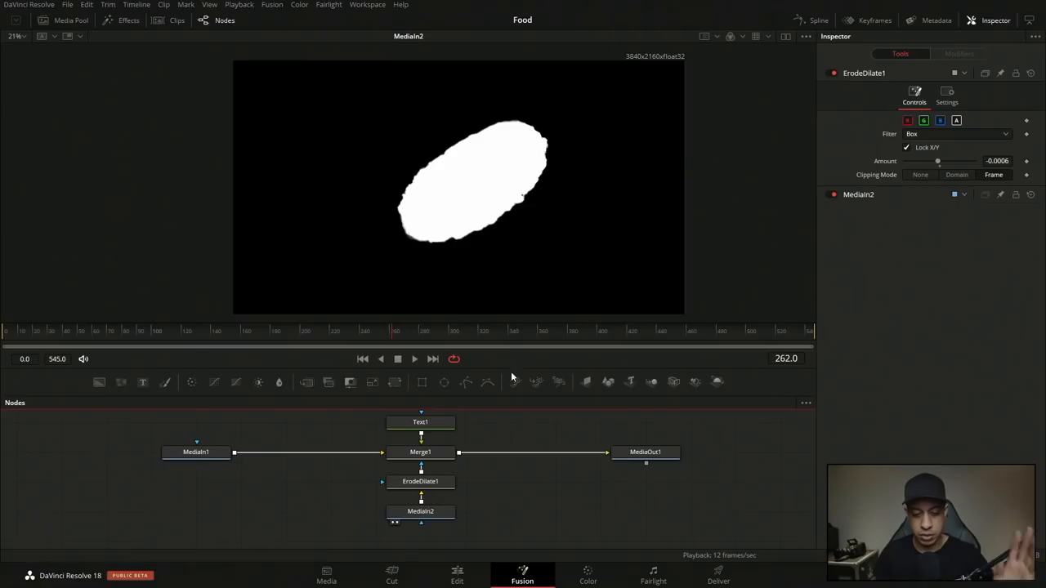
left_click(457, 576)
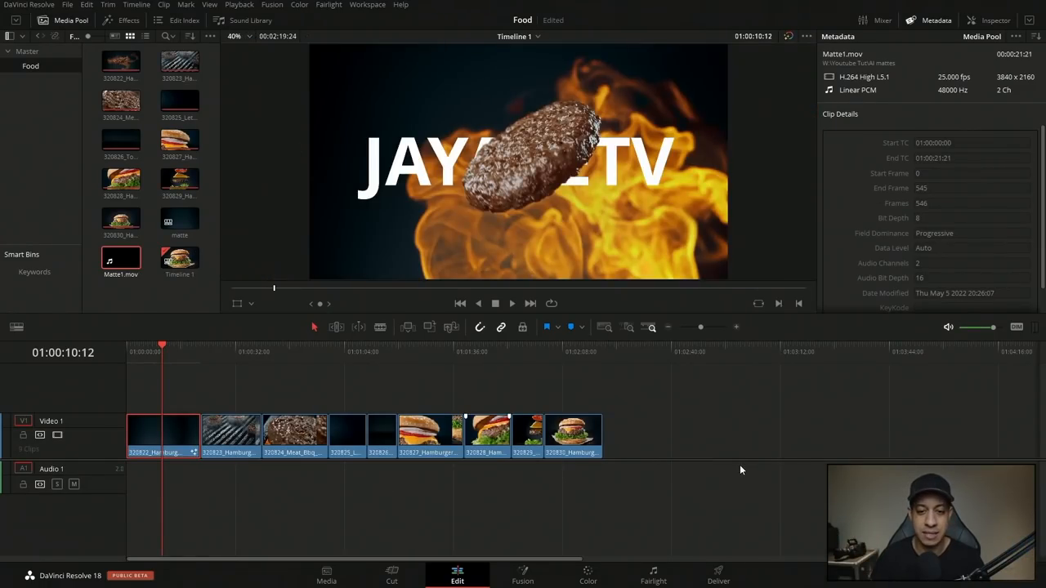
left_click(163, 433)
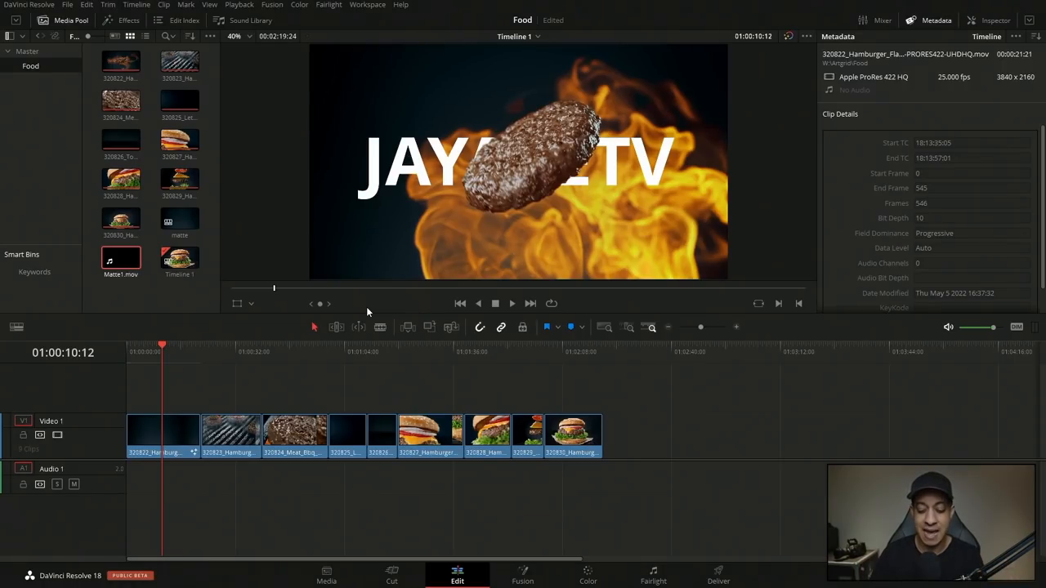
left_click(522, 575)
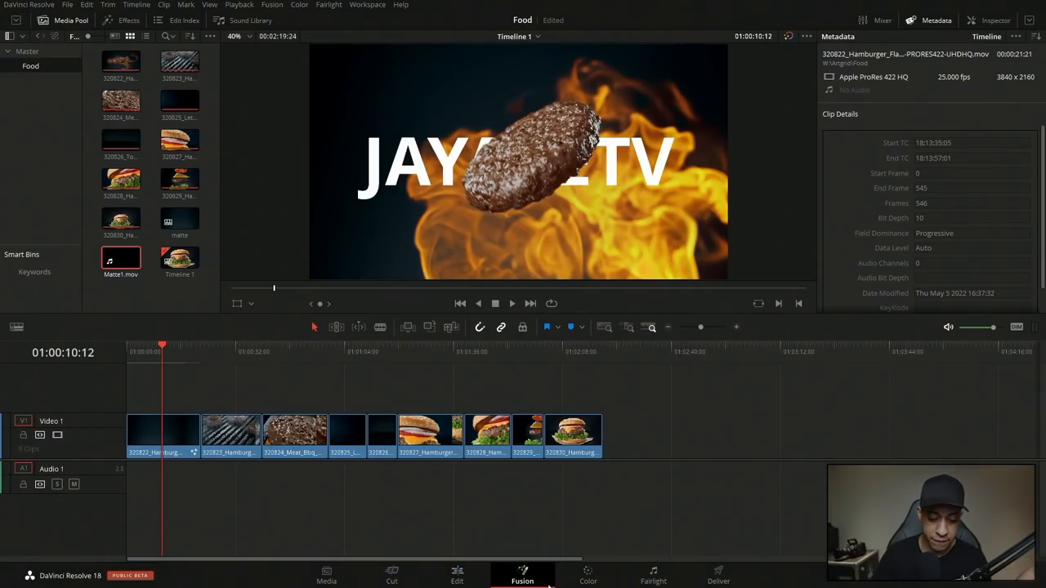
Step: Return to Fusion and view the MediaIn2 white patty matte in the viewer
left_click(523, 575)
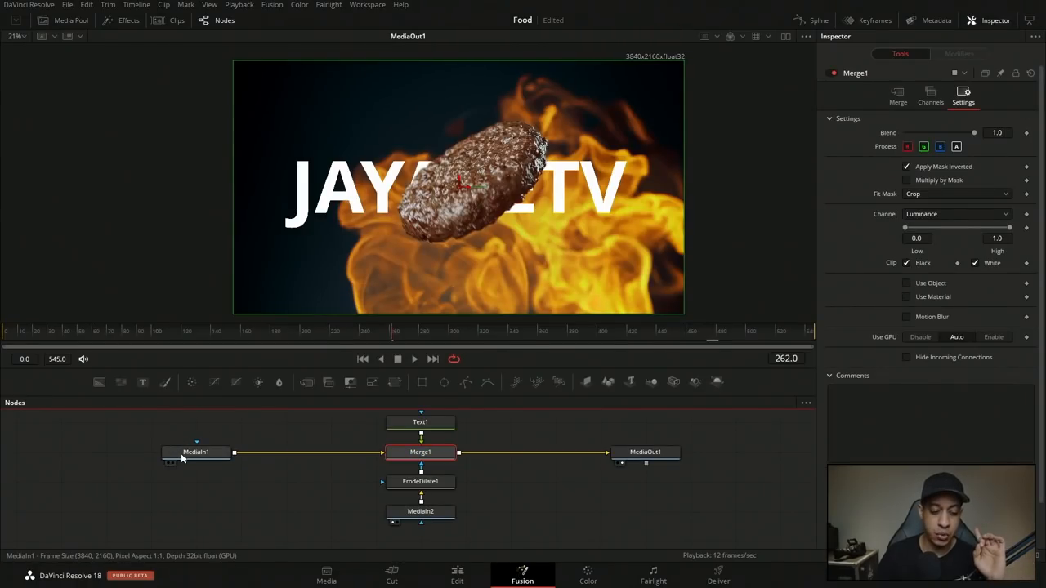
left_click(196, 451)
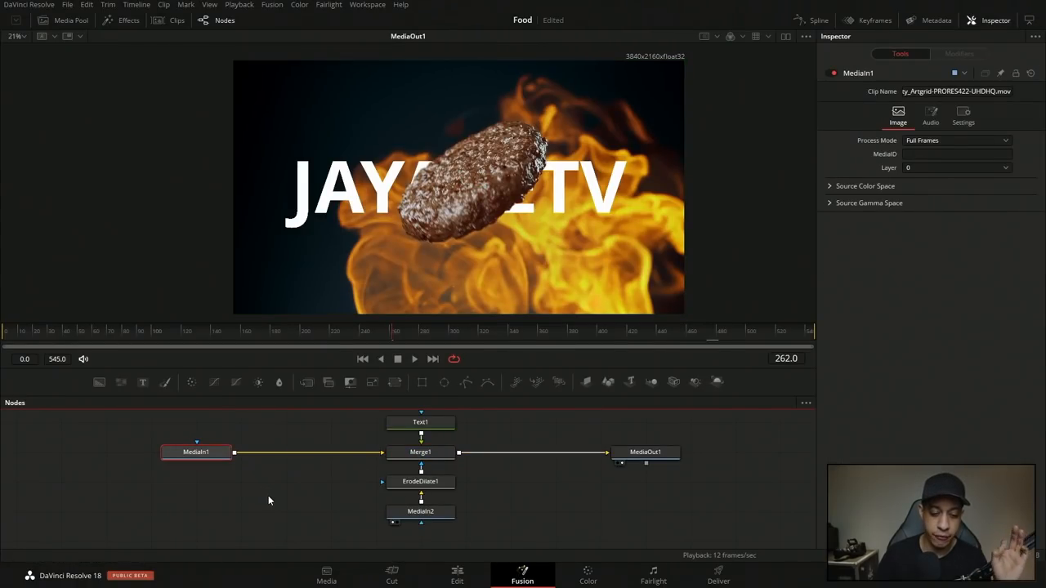
left_click(420, 512)
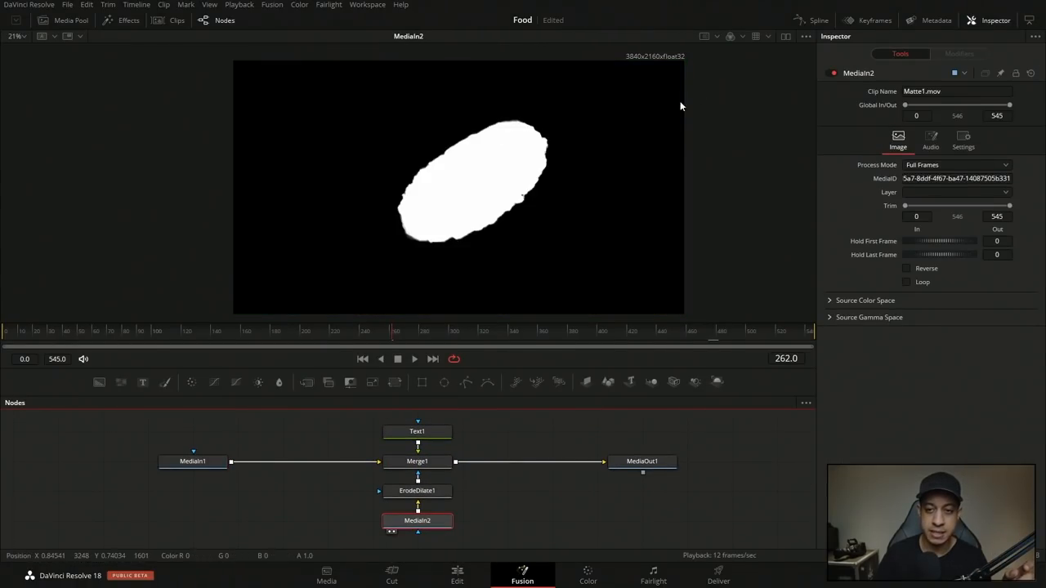